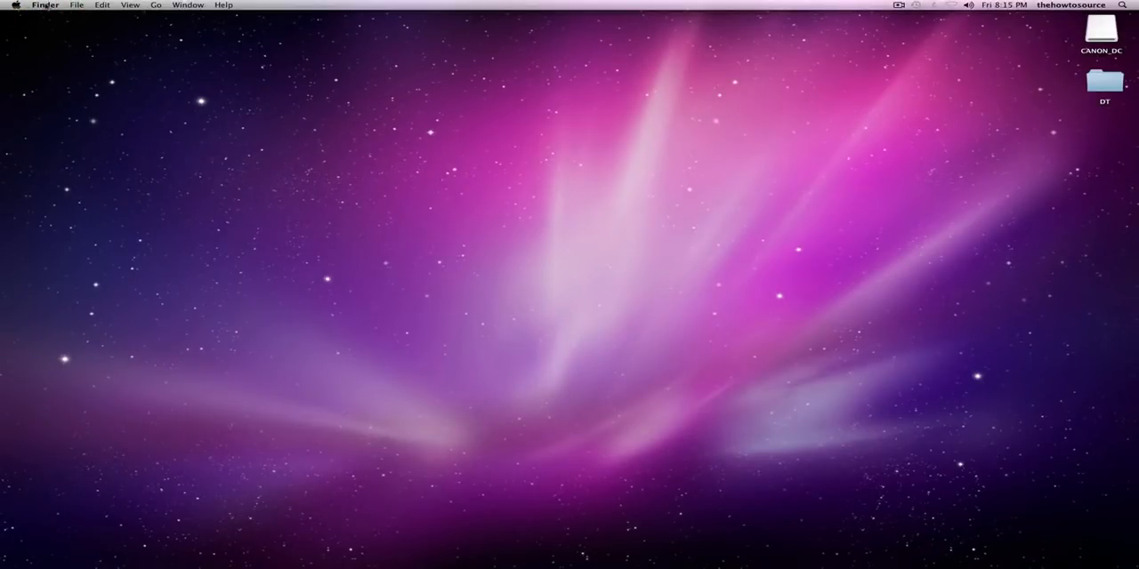
Open Finder Preferences from the Finder menu, showing the General settings.
{"action": "left_click", "coordinate": [47, 5]}
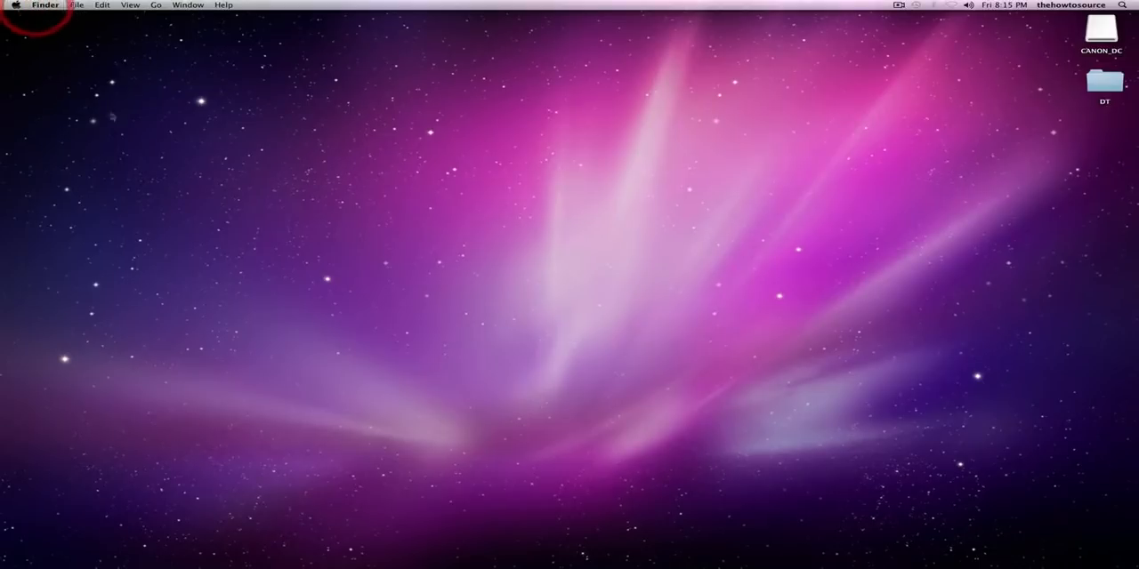
{"action": "mouse_move", "coordinate": [234, 199]}
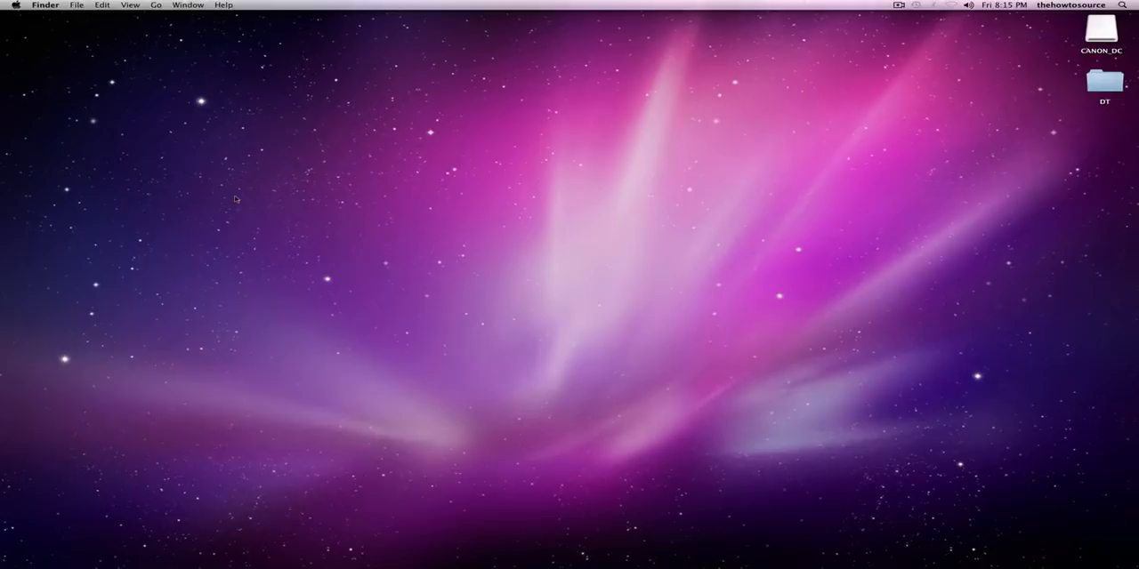
{"action": "mouse_move", "coordinate": [46, 81]}
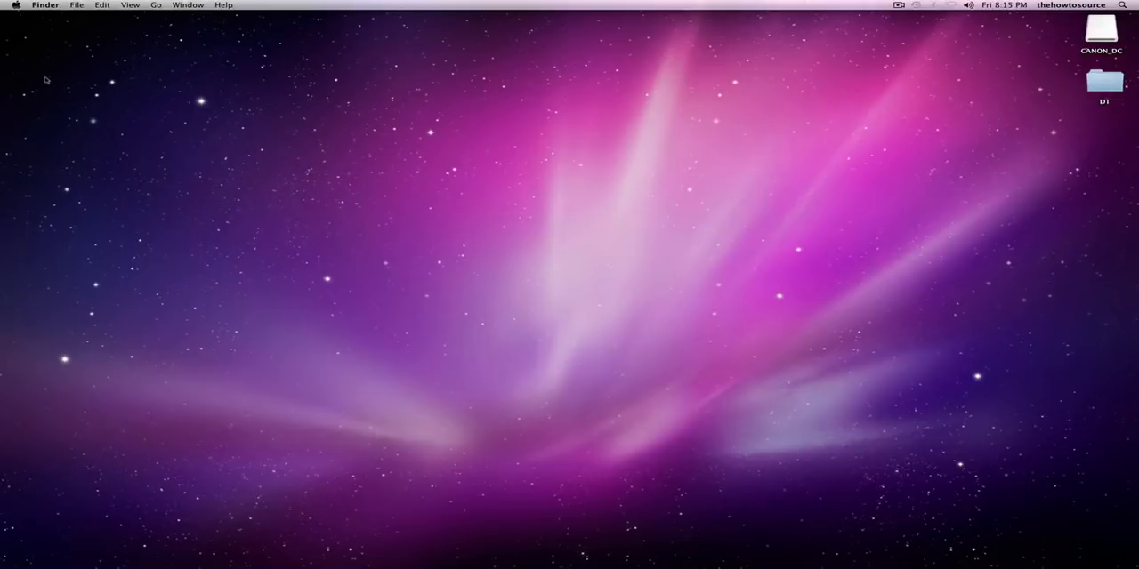
{"action": "mouse_move", "coordinate": [42, 59]}
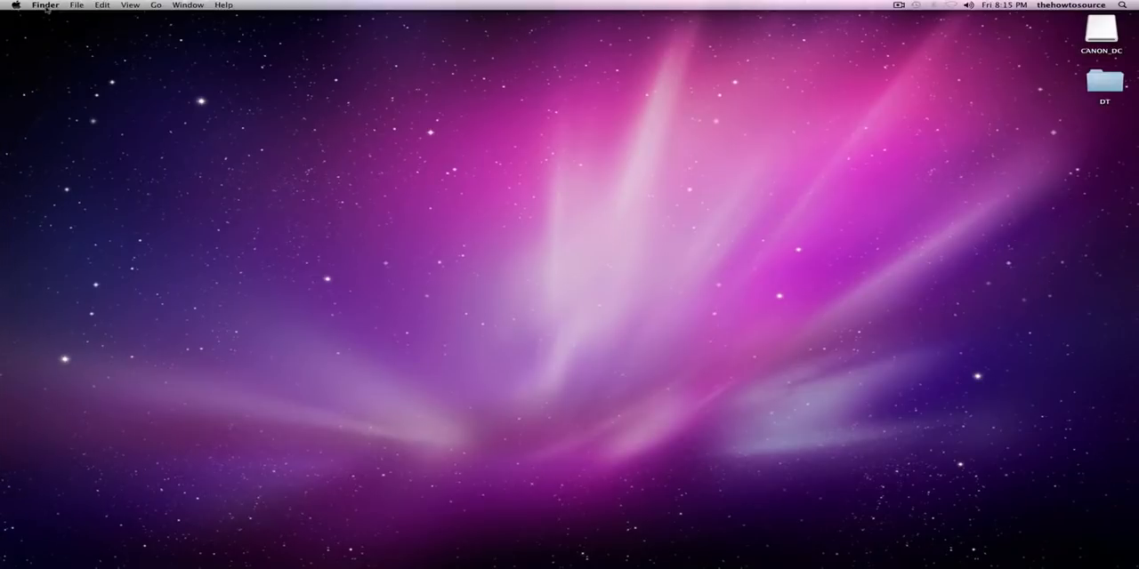
{"action": "left_click", "coordinate": [44, 5]}
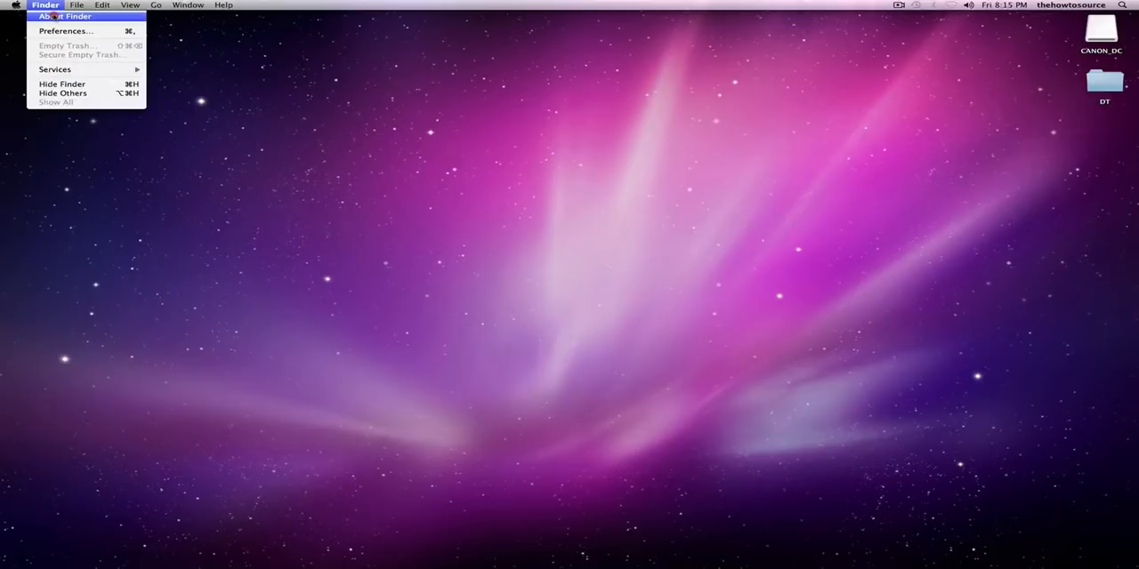
{"action": "mouse_move", "coordinate": [64, 30]}
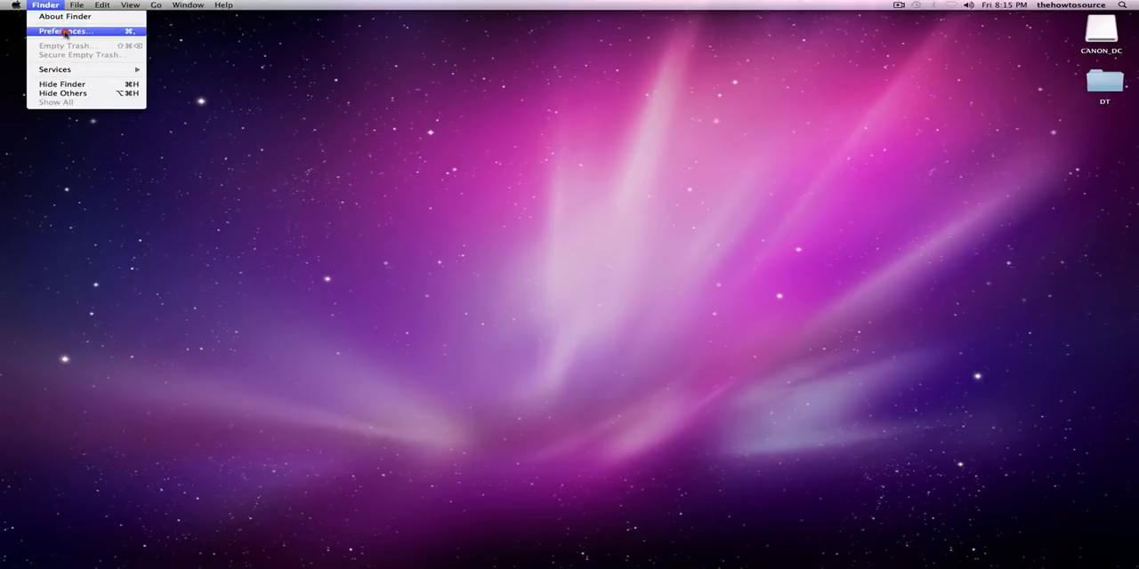
{"action": "left_click", "coordinate": [64, 30]}
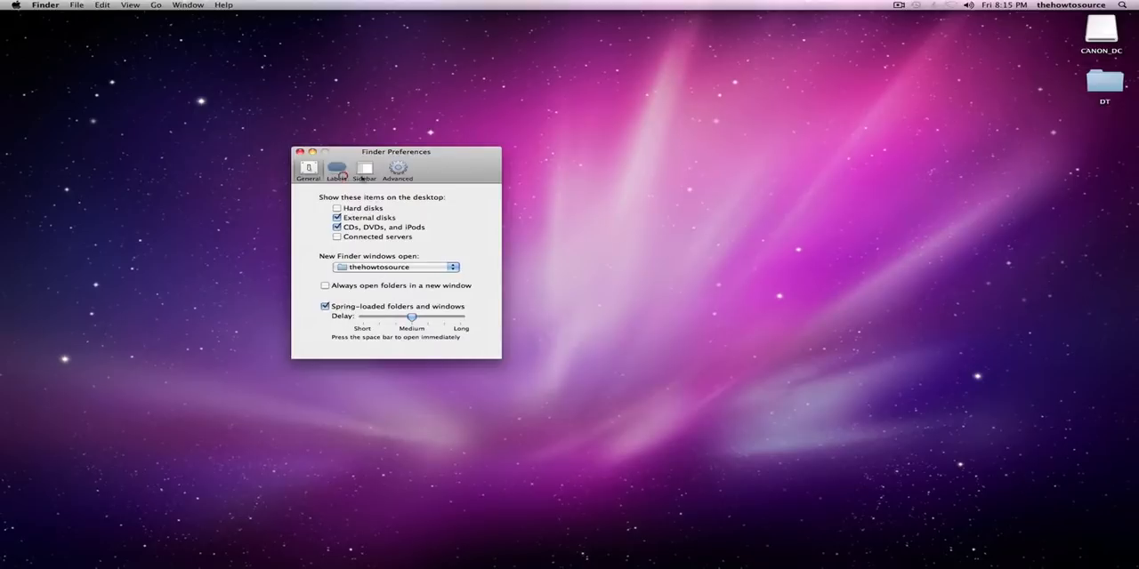
Show hard disks, external disks and CDs, DVDs and iPods on the desktop, servers left hidden.
{"action": "left_click", "coordinate": [397, 167]}
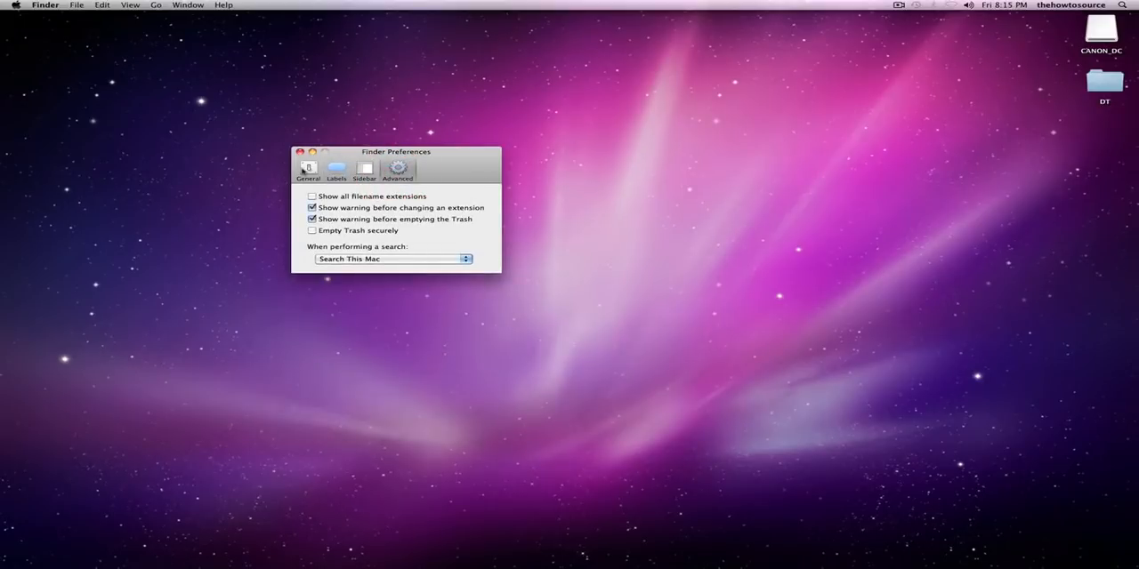
{"action": "left_click", "coordinate": [308, 167]}
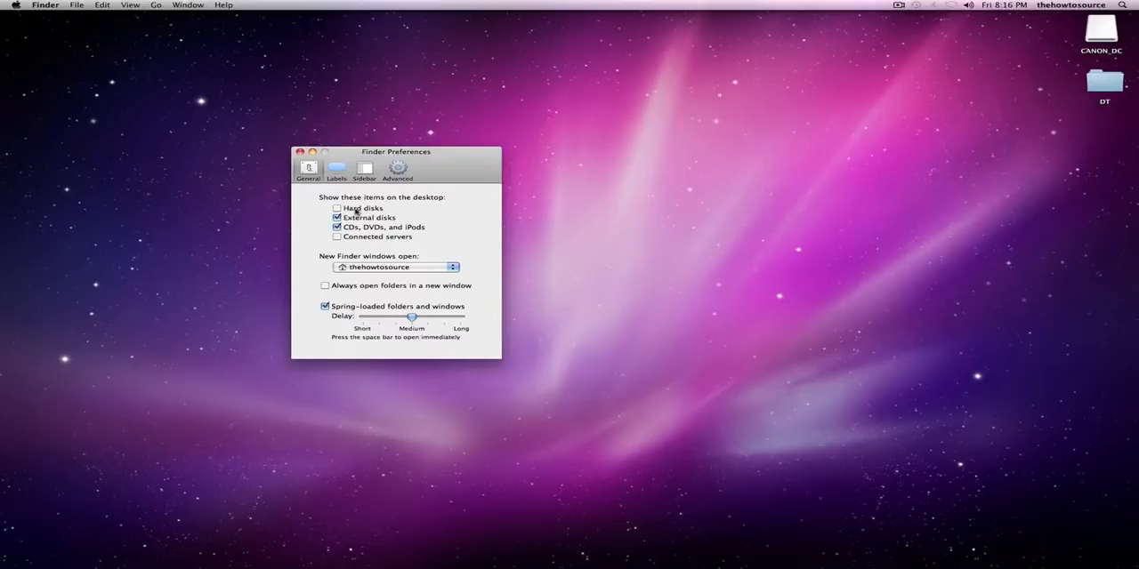
{"action": "left_click", "coordinate": [336, 208]}
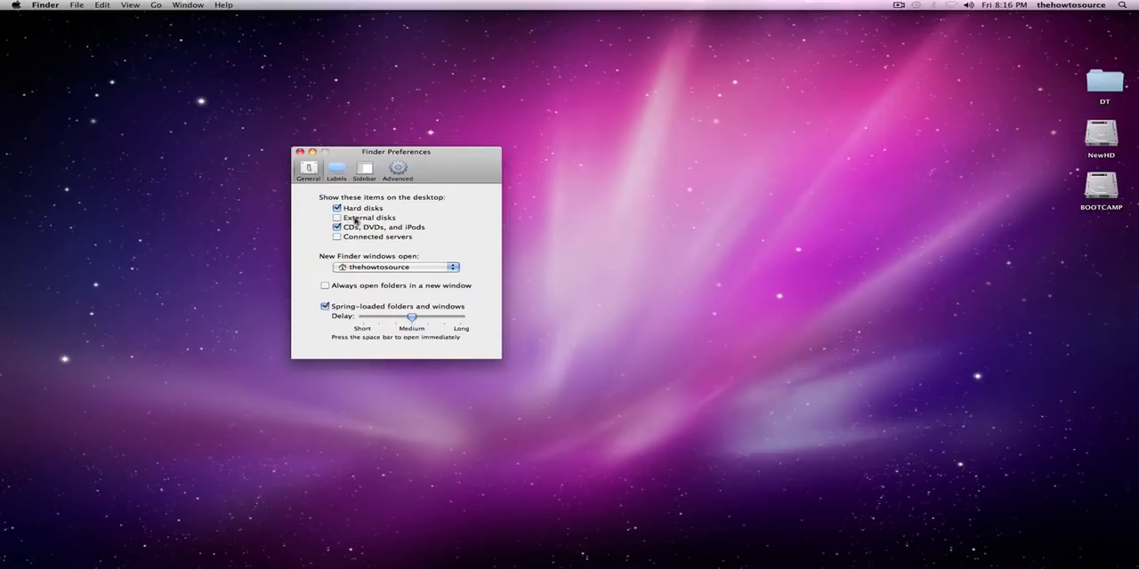
{"action": "left_click", "coordinate": [338, 217]}
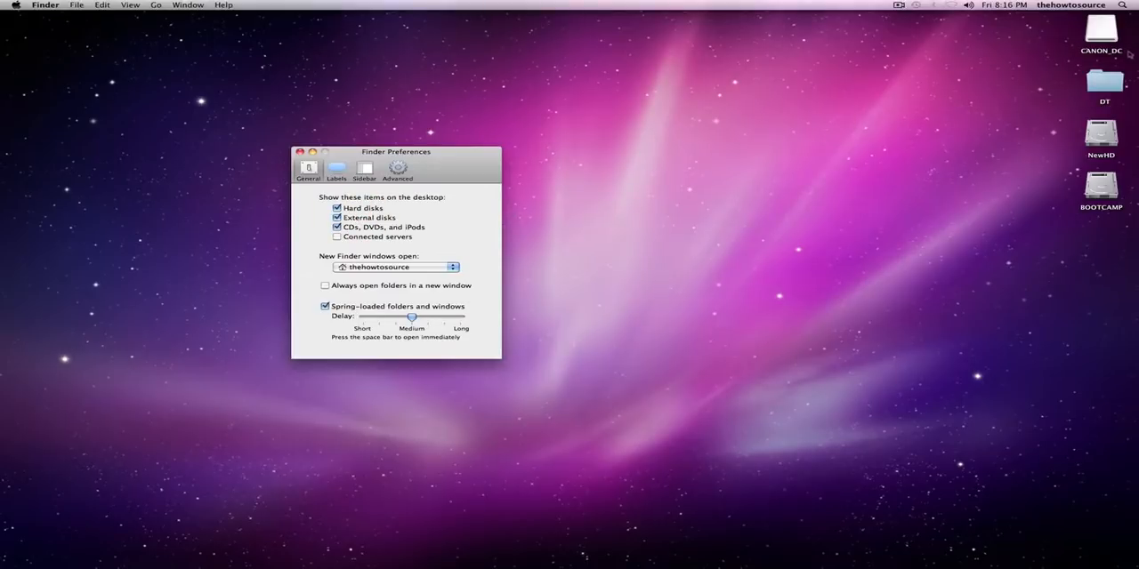
{"action": "left_click", "coordinate": [1100, 34]}
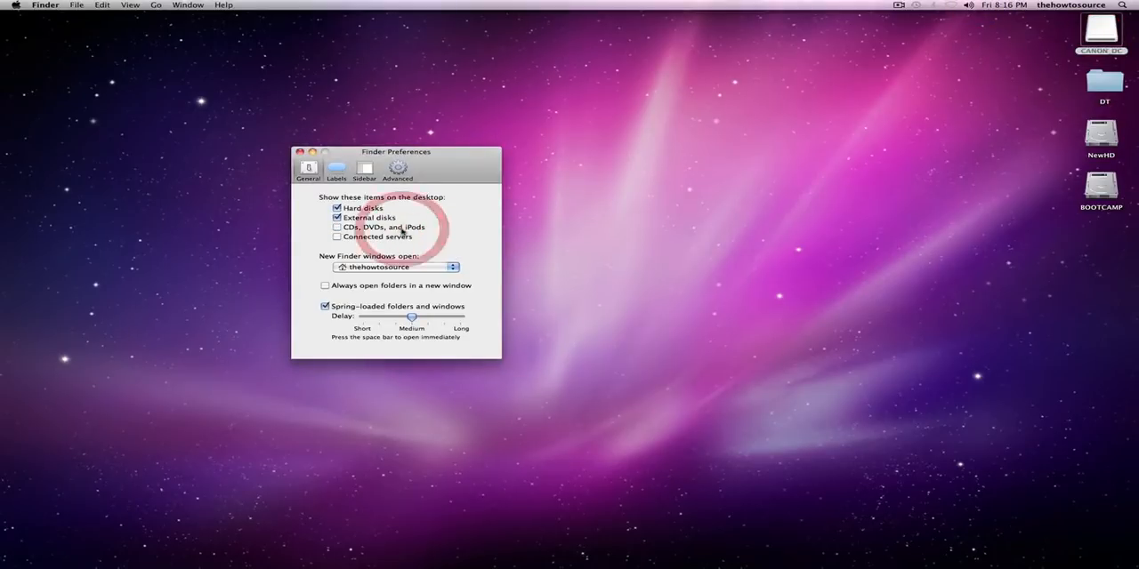
{"action": "left_click", "coordinate": [337, 228]}
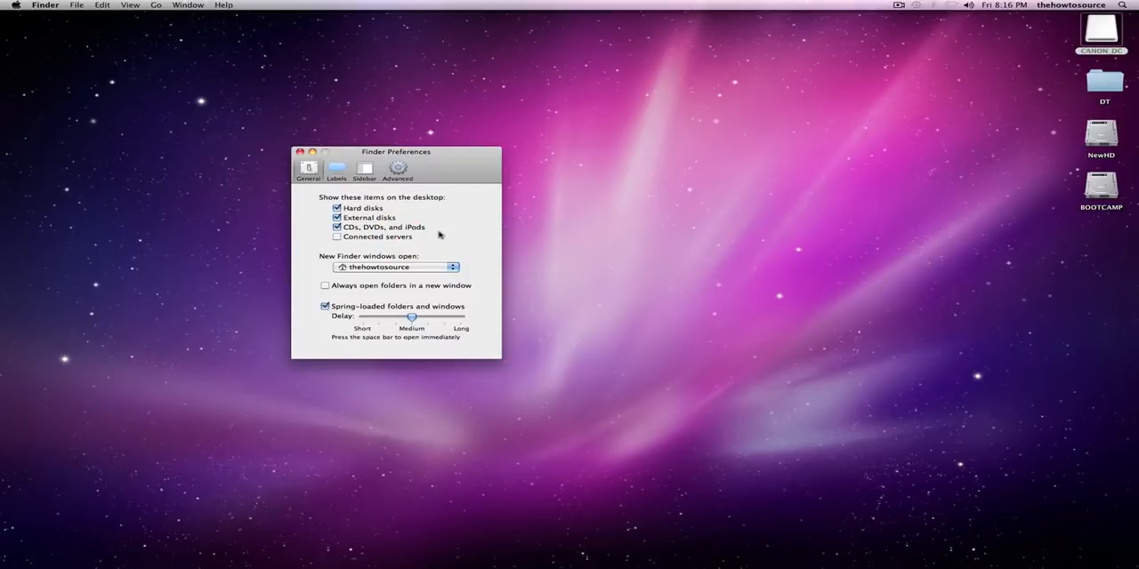
{"action": "mouse_move", "coordinate": [431, 274]}
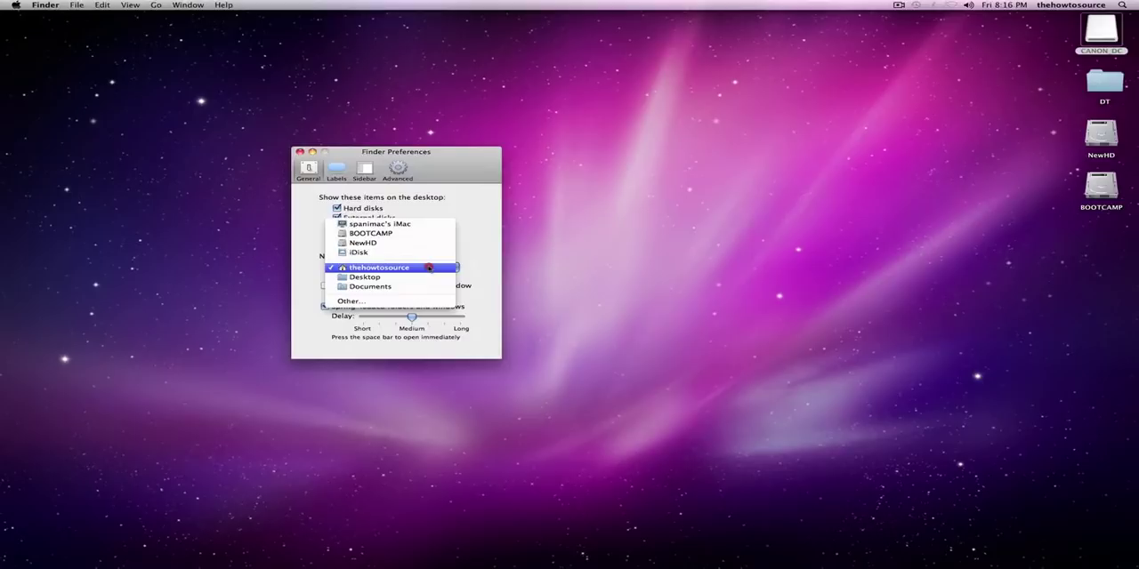
Set new Finder windows to open the Movies folder on the NewHD drive via Other….
{"action": "left_click", "coordinate": [379, 267]}
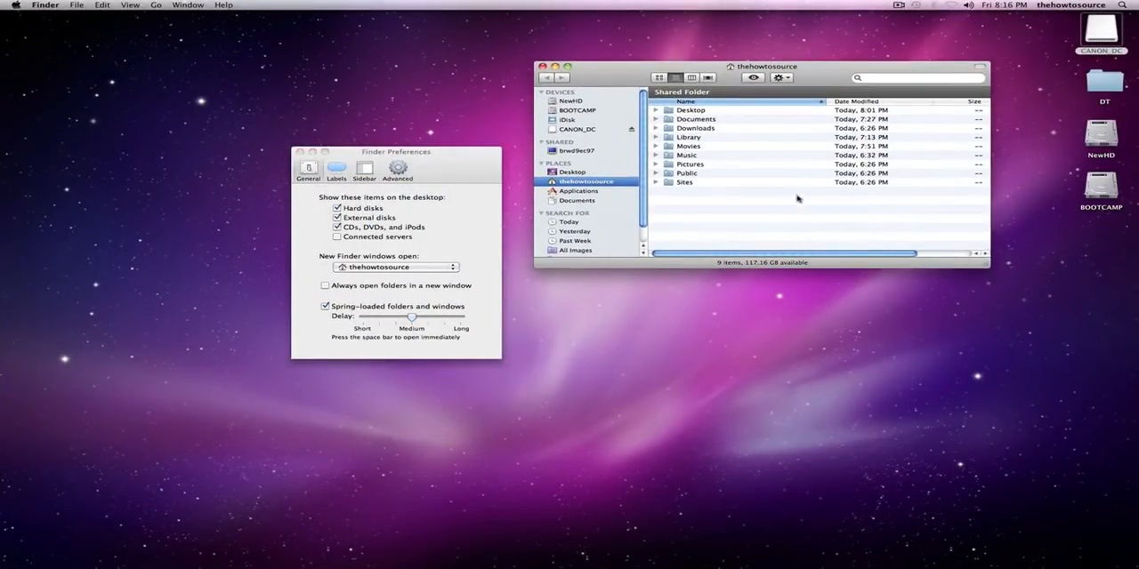
{"action": "mouse_move", "coordinate": [817, 76]}
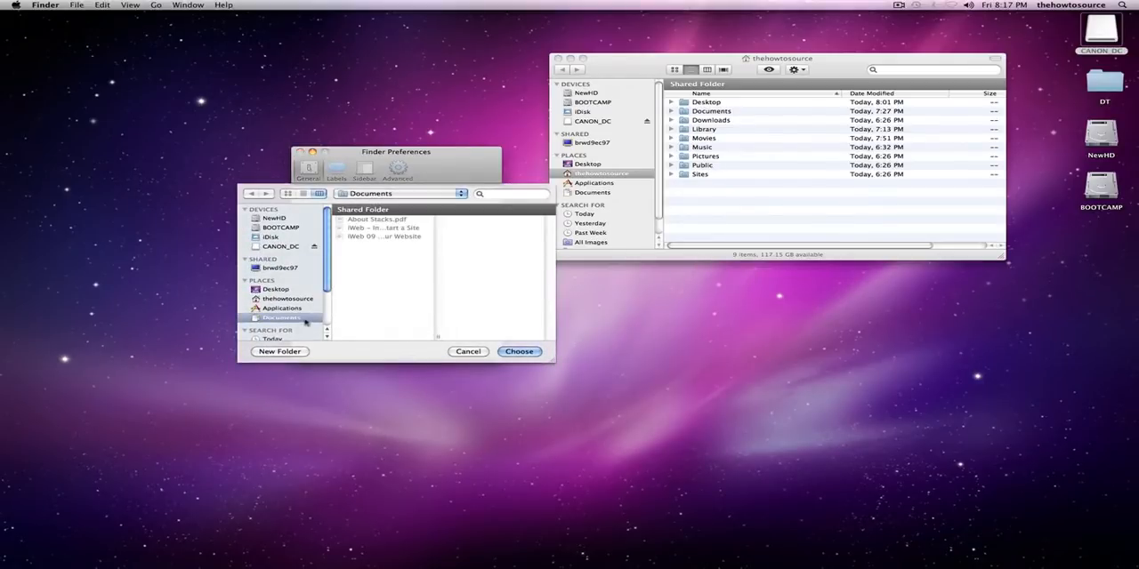
{"action": "left_click", "coordinate": [274, 217]}
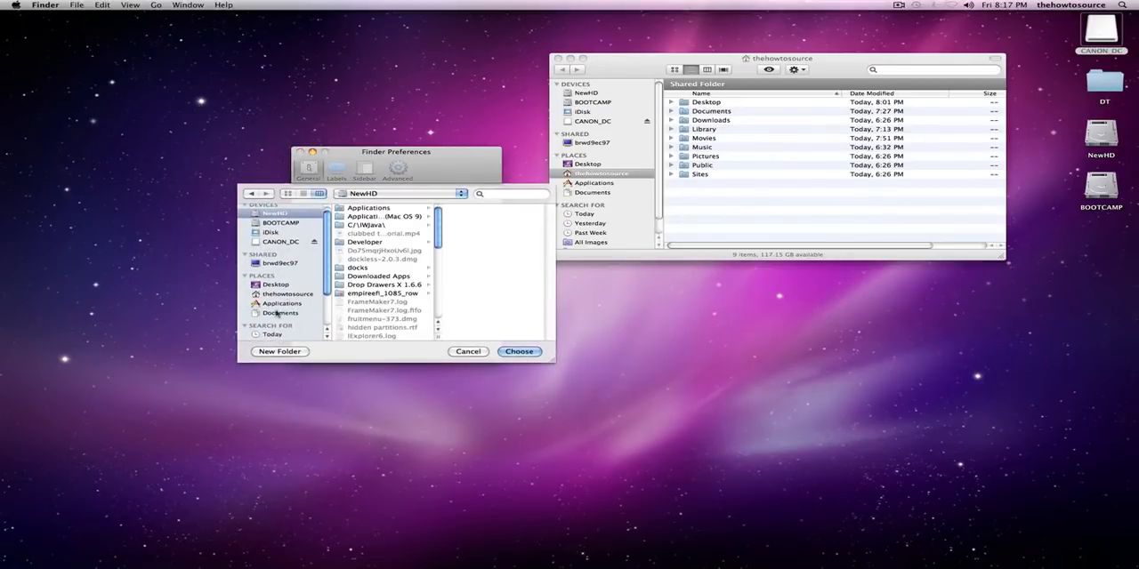
{"action": "left_click", "coordinate": [289, 294]}
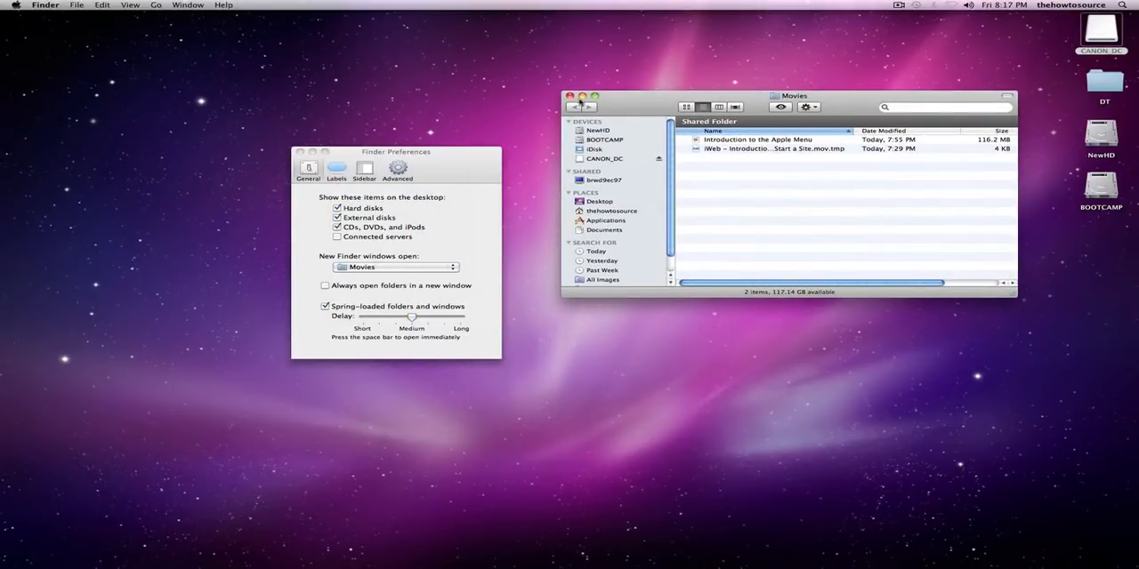
{"action": "left_click", "coordinate": [569, 96]}
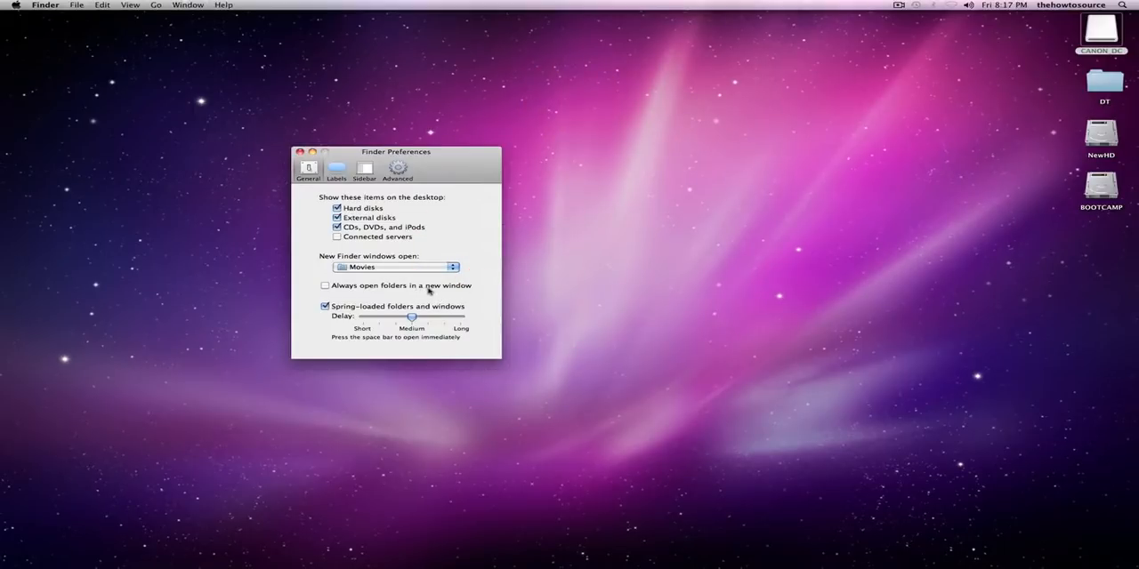
Try 'Always open folders in a new window' on System and Library, then switch it off again.
{"action": "left_click", "coordinate": [324, 285]}
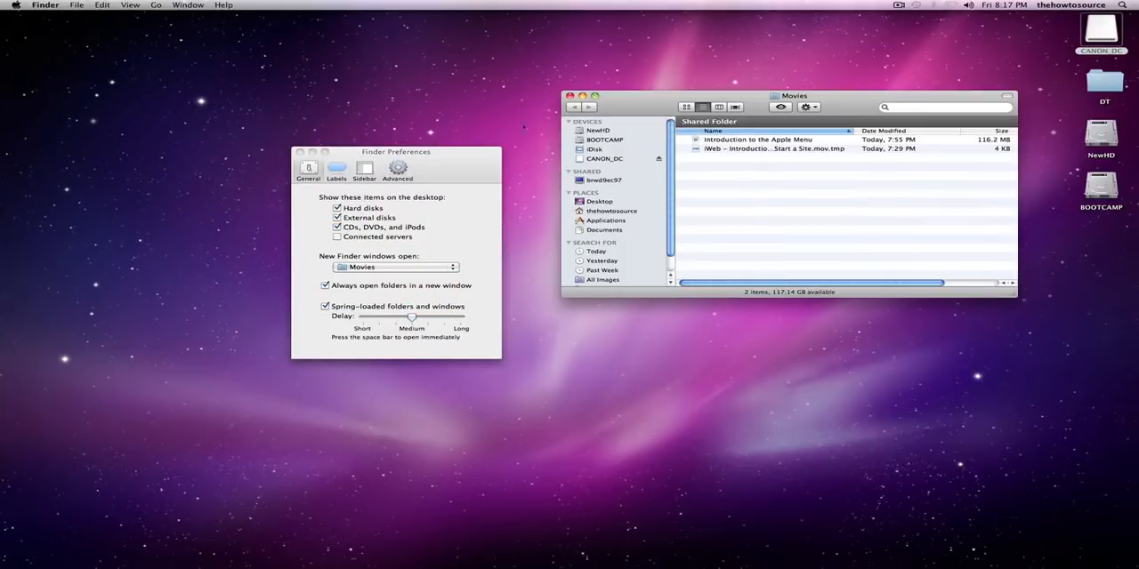
{"action": "left_click", "coordinate": [596, 130]}
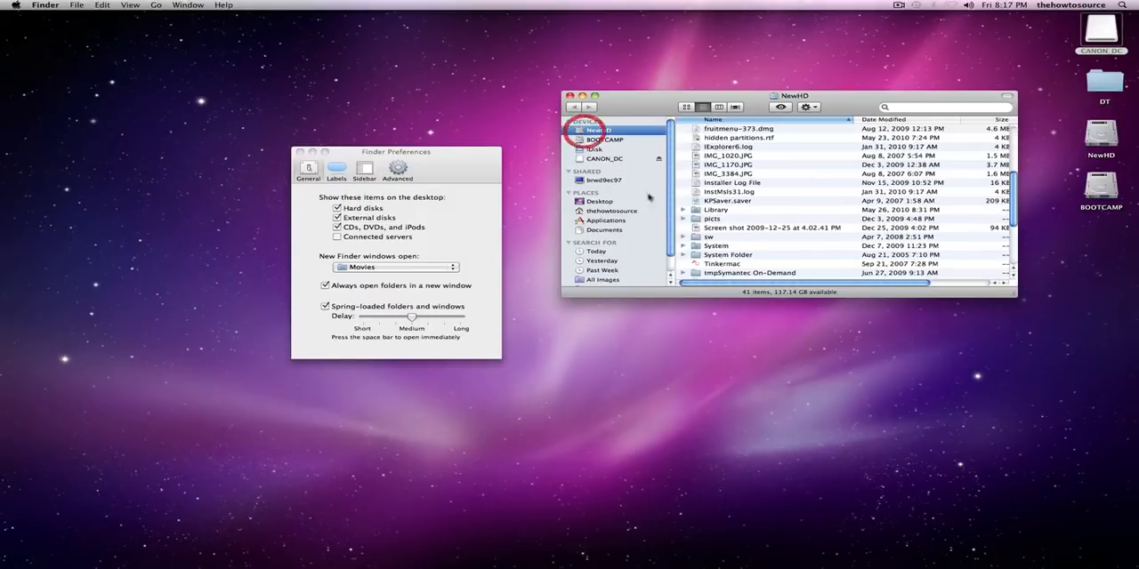
{"action": "double_click", "coordinate": [715, 245]}
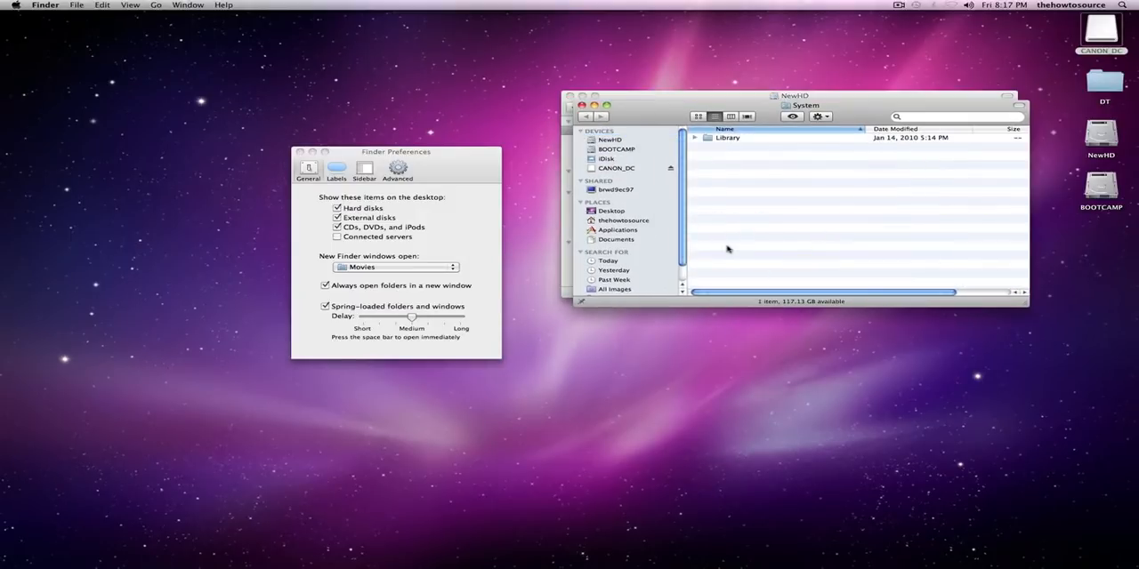
{"action": "left_click", "coordinate": [726, 139]}
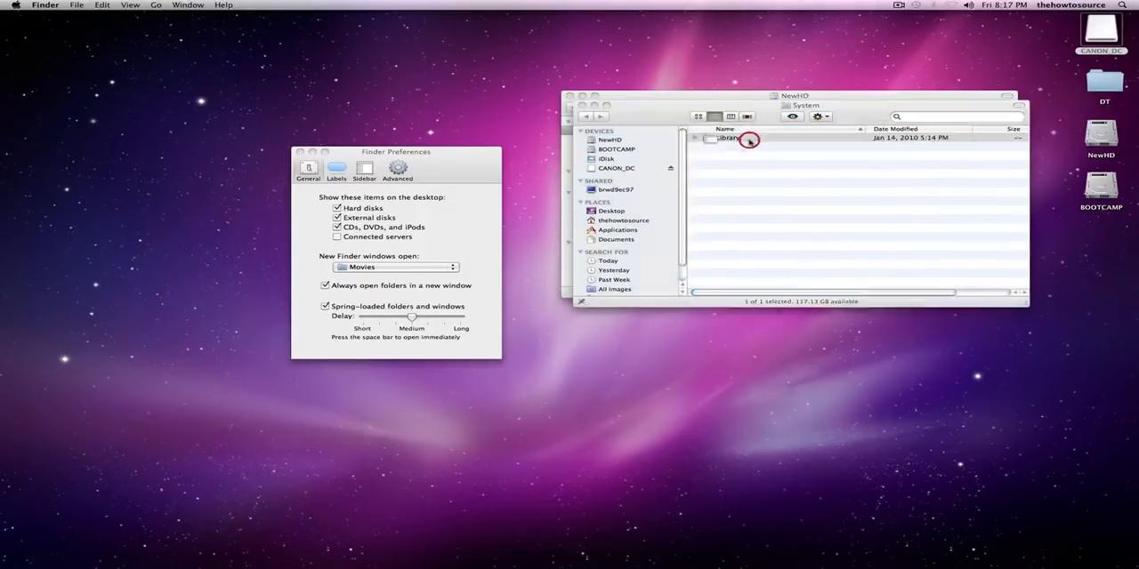
{"action": "double_click", "coordinate": [726, 139]}
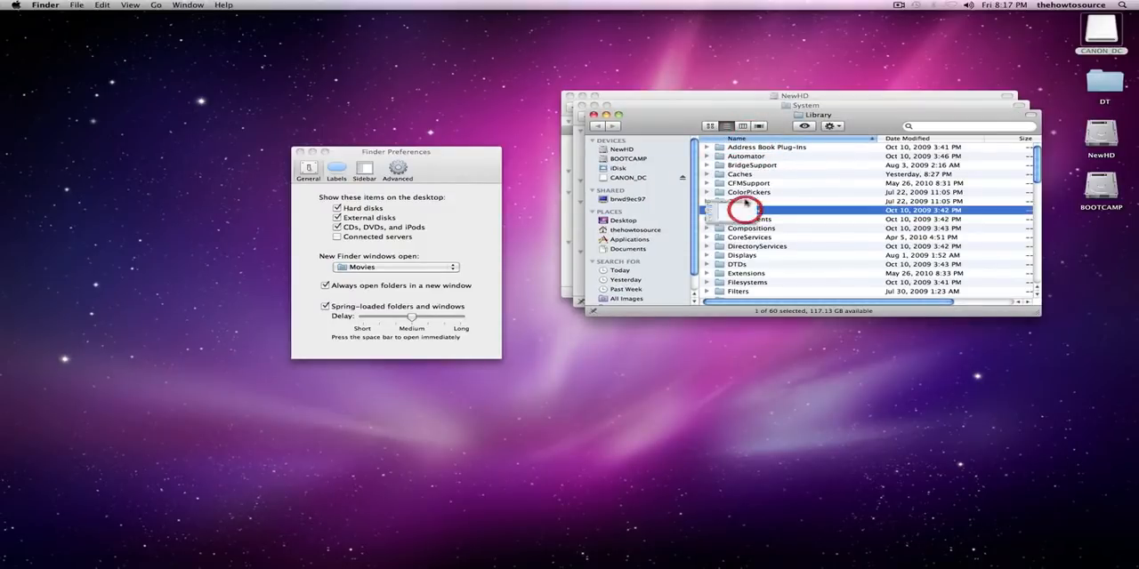
{"action": "left_click", "coordinate": [744, 210]}
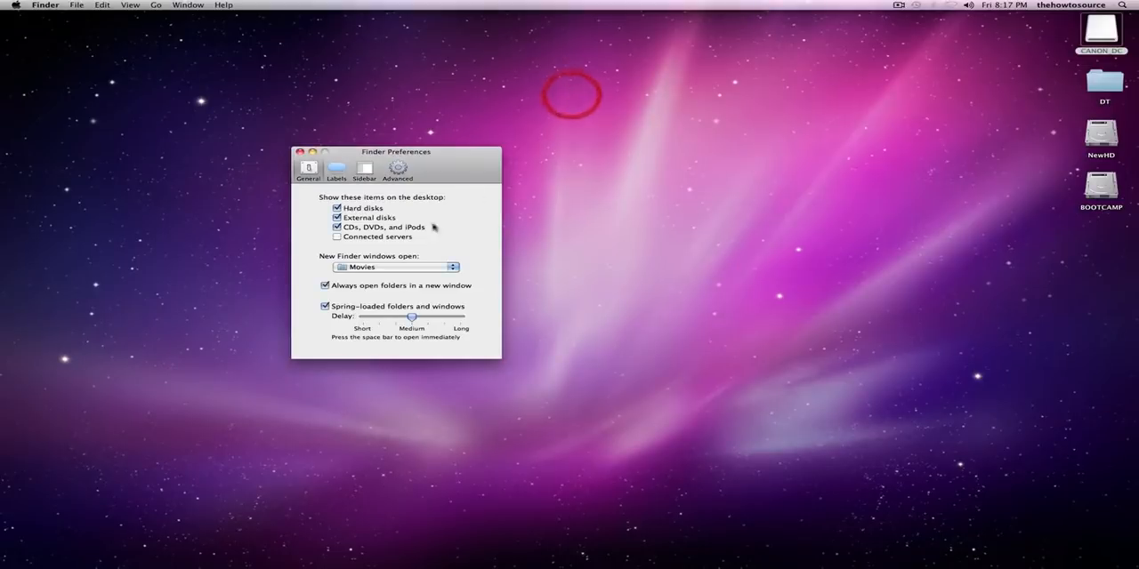
{"action": "left_click", "coordinate": [324, 284]}
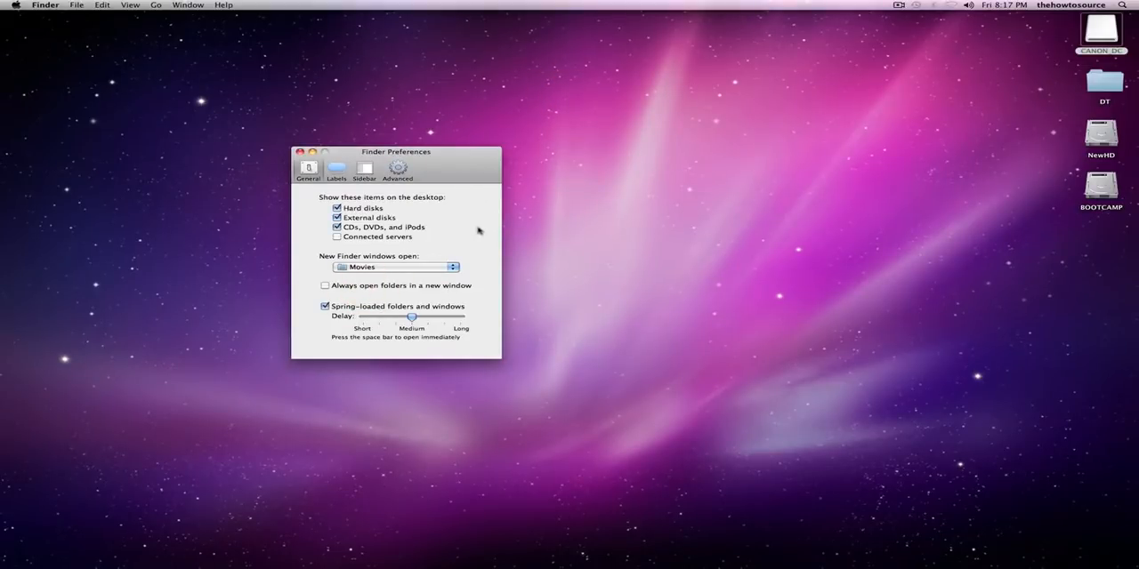
{"action": "mouse_move", "coordinate": [431, 289]}
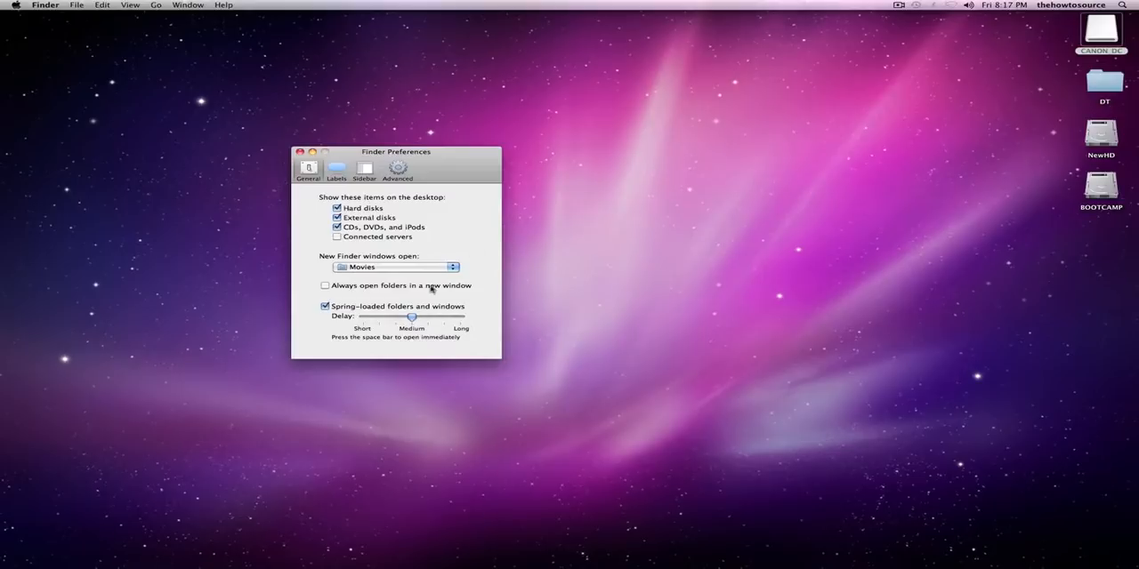
{"action": "mouse_move", "coordinate": [424, 322]}
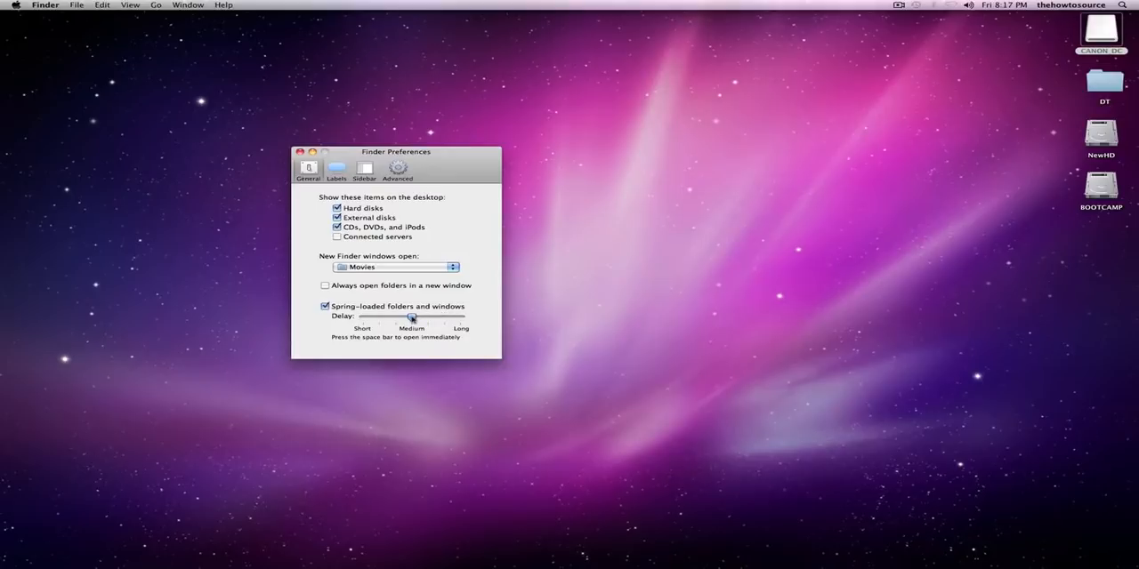
{"action": "left_click_drag", "start_coordinate": [413, 316], "coordinate": [426, 316]}
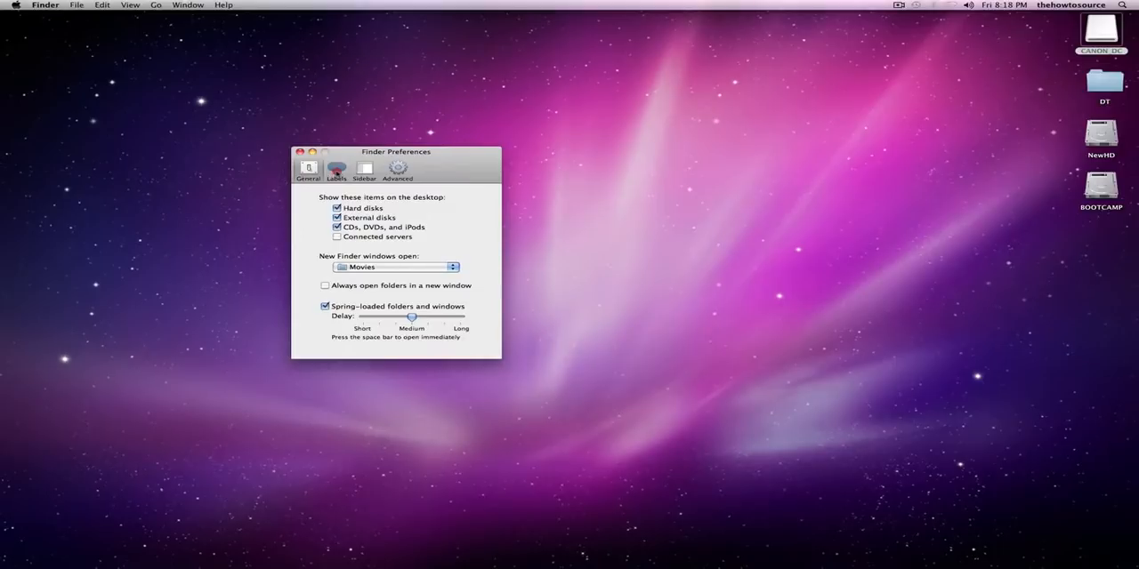
Give the DT folder on the Desktop the red label and rename that label 'red is cool'.
{"action": "left_click", "coordinate": [335, 169]}
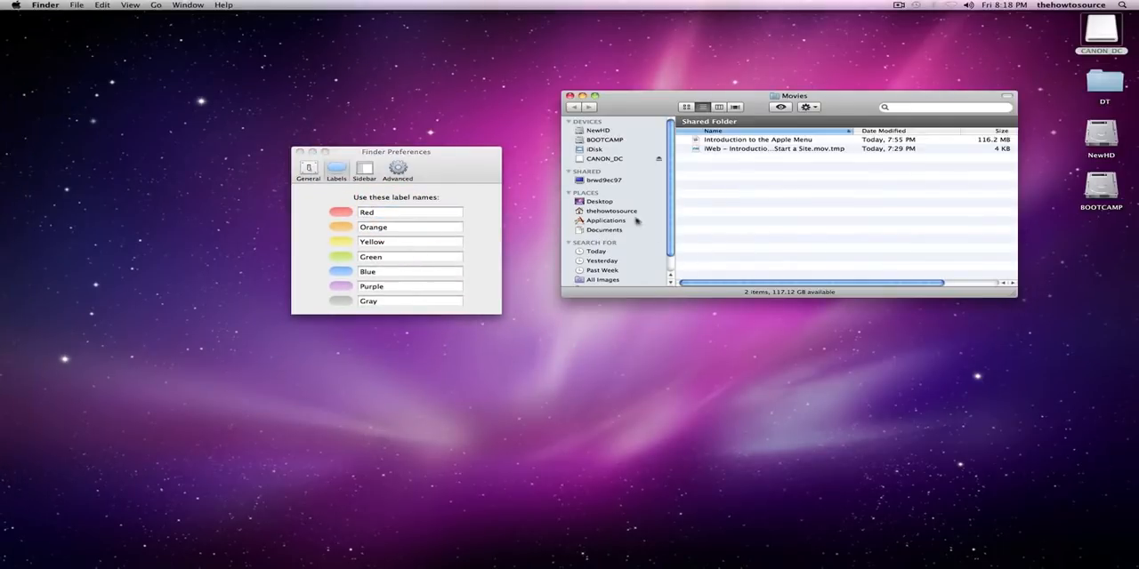
{"action": "left_click", "coordinate": [600, 199]}
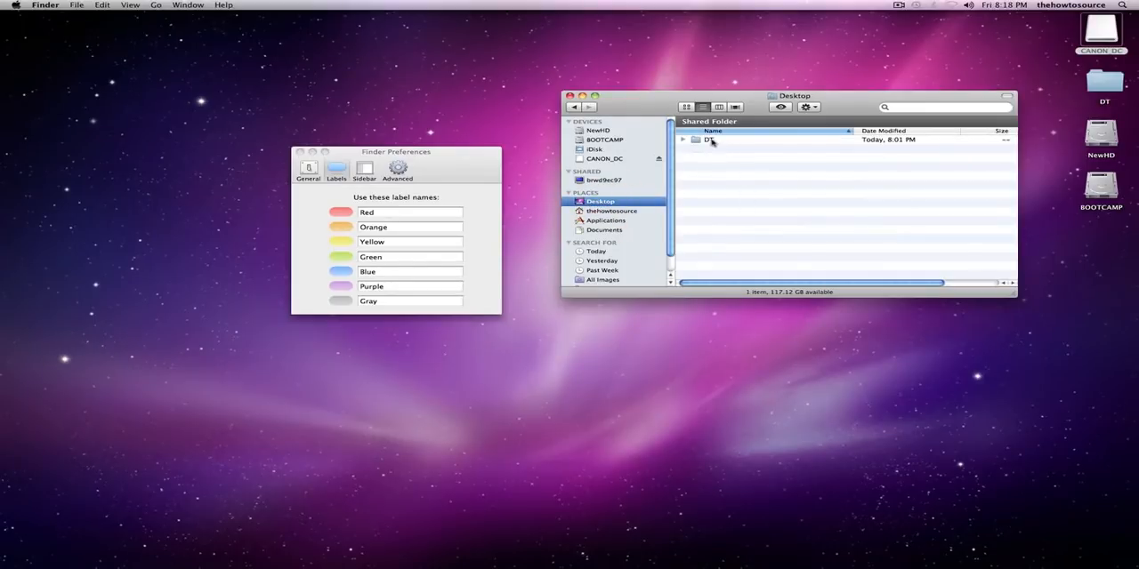
{"action": "left_click", "coordinate": [708, 139]}
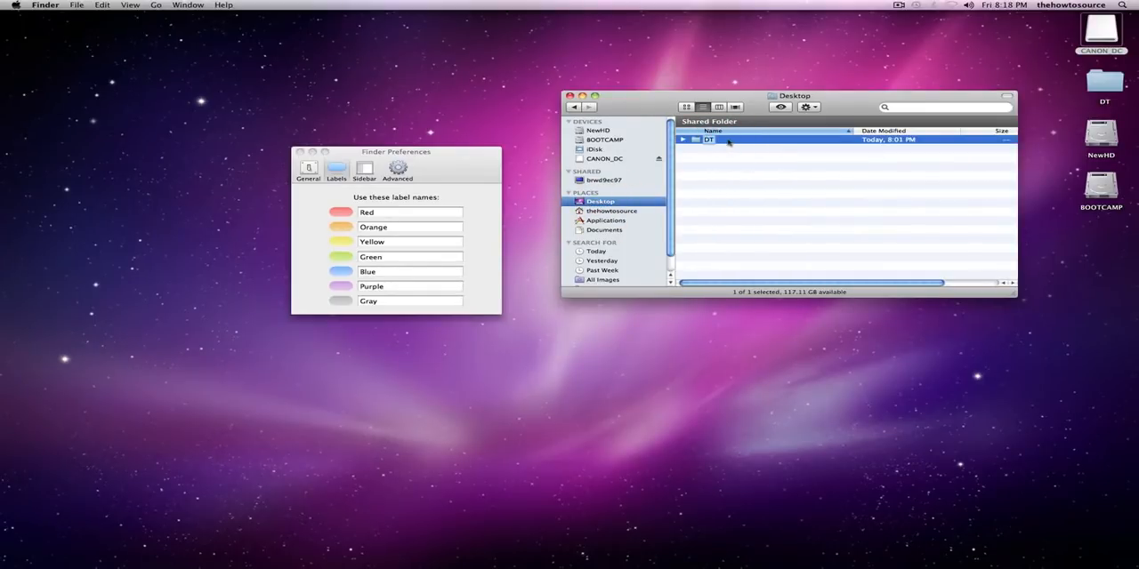
{"action": "right_click", "coordinate": [708, 138]}
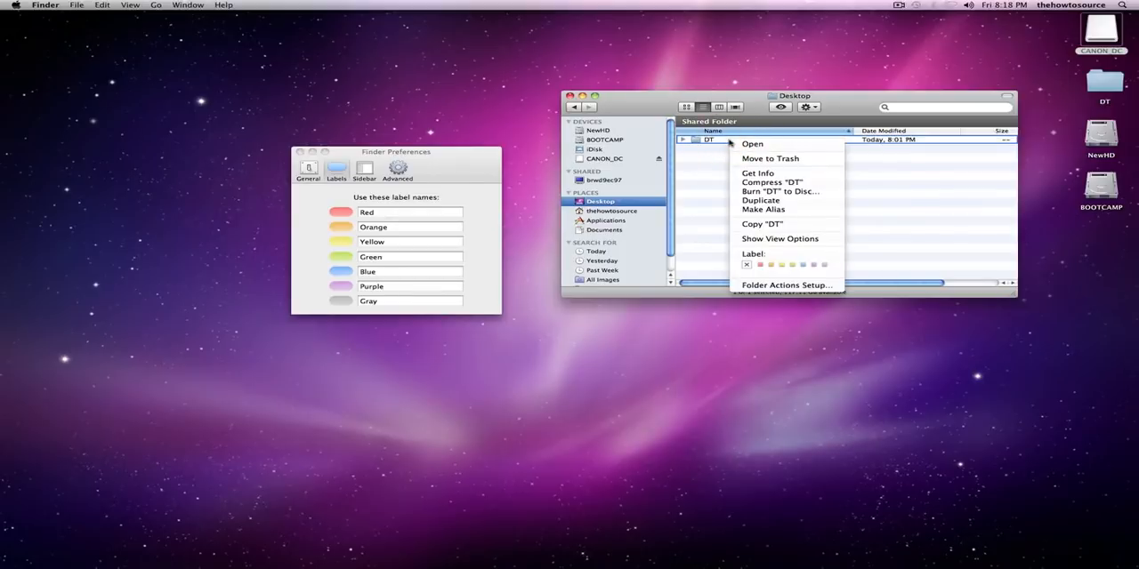
{"action": "mouse_move", "coordinate": [758, 173]}
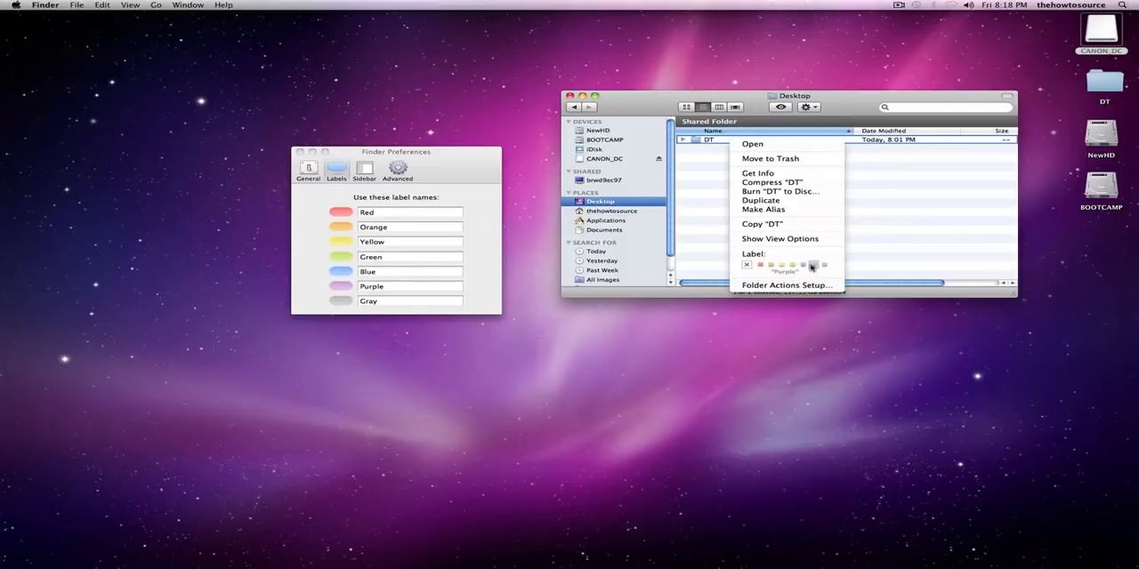
{"action": "mouse_move", "coordinate": [760, 265]}
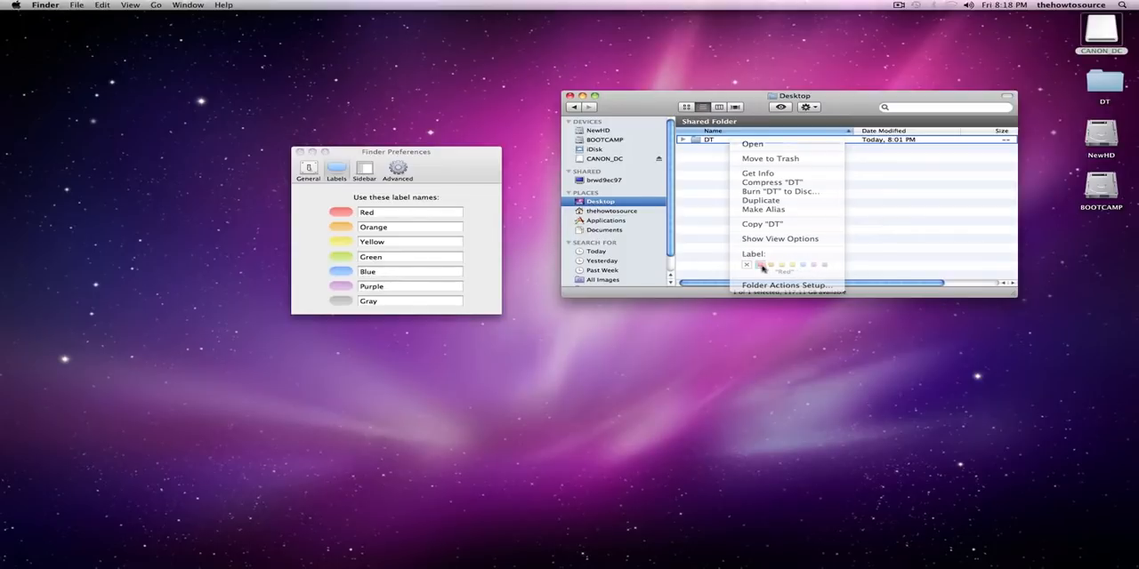
{"action": "left_click", "coordinate": [758, 263]}
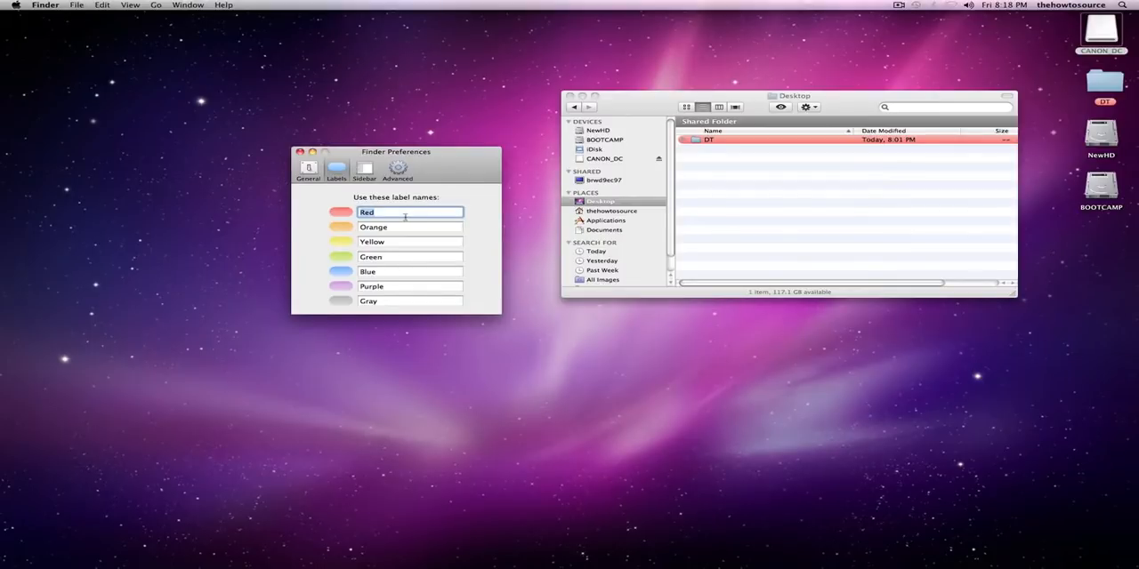
{"action": "type", "text": "red"}
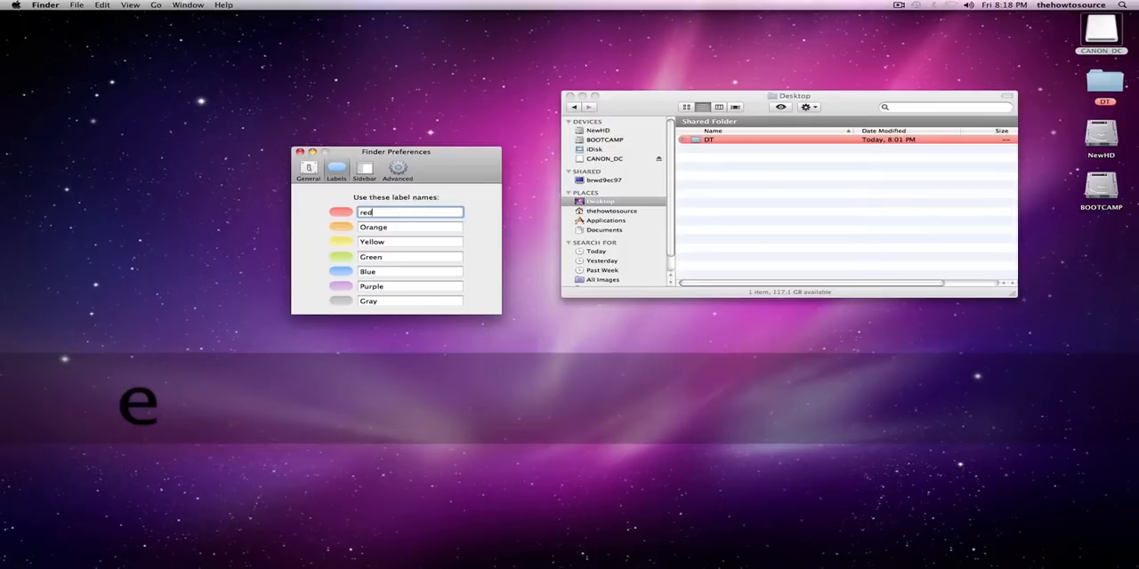
{"action": "type", "text": "is cool"}
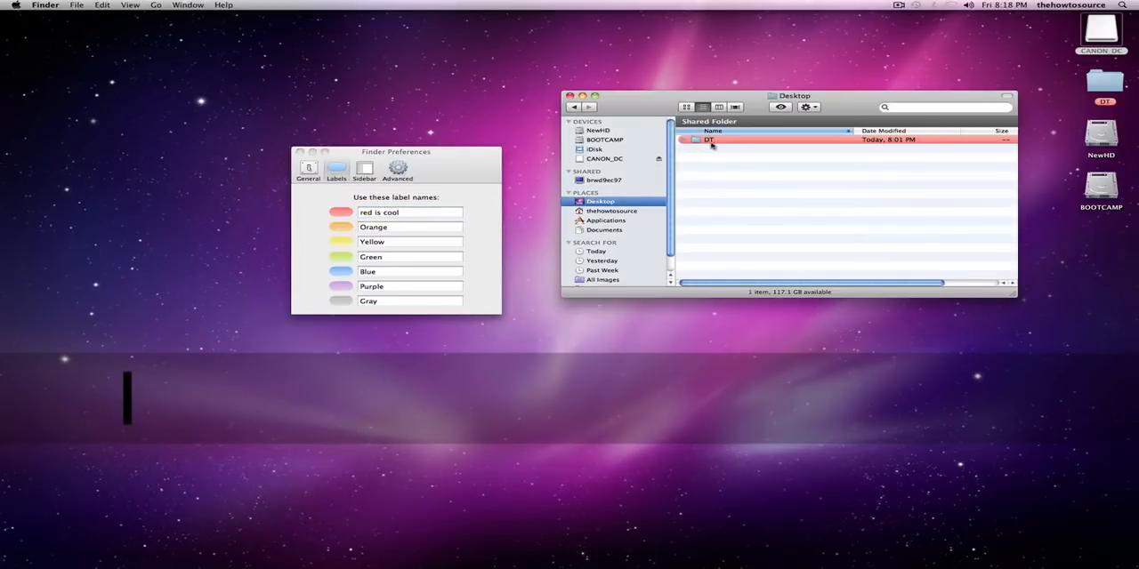
Remove and reapply the renamed 'red is cool' label on the DT folder.
{"action": "left_click", "coordinate": [712, 139]}
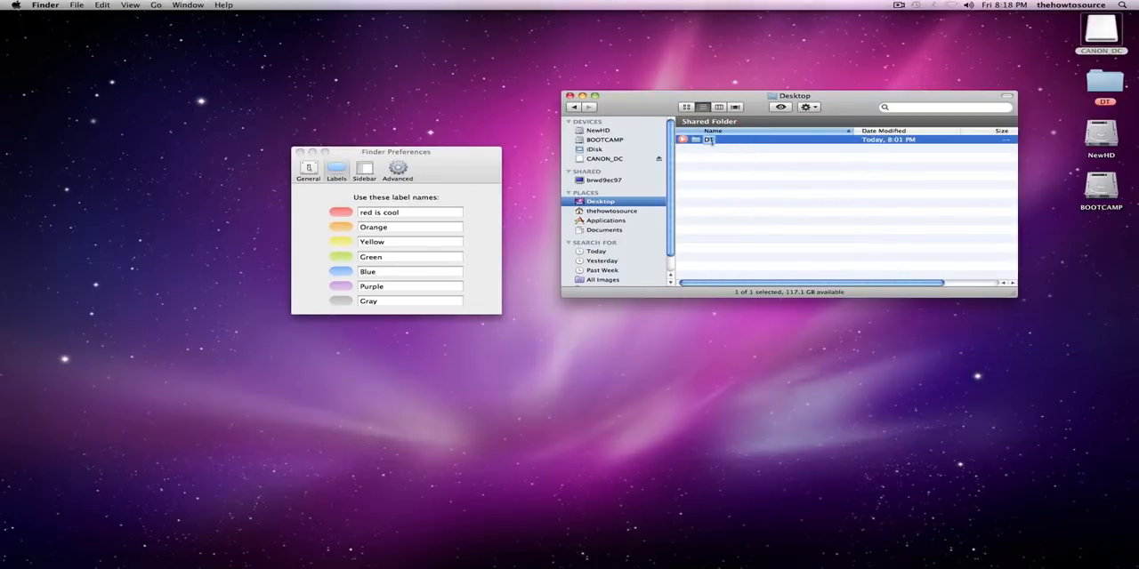
{"action": "right_click", "coordinate": [708, 139]}
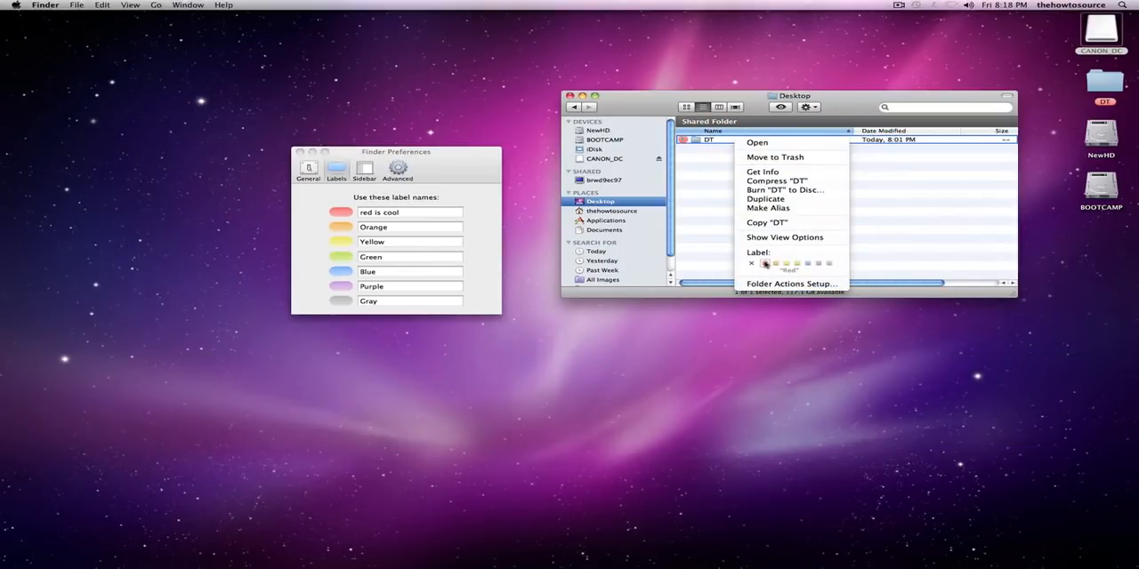
{"action": "left_click", "coordinate": [751, 263]}
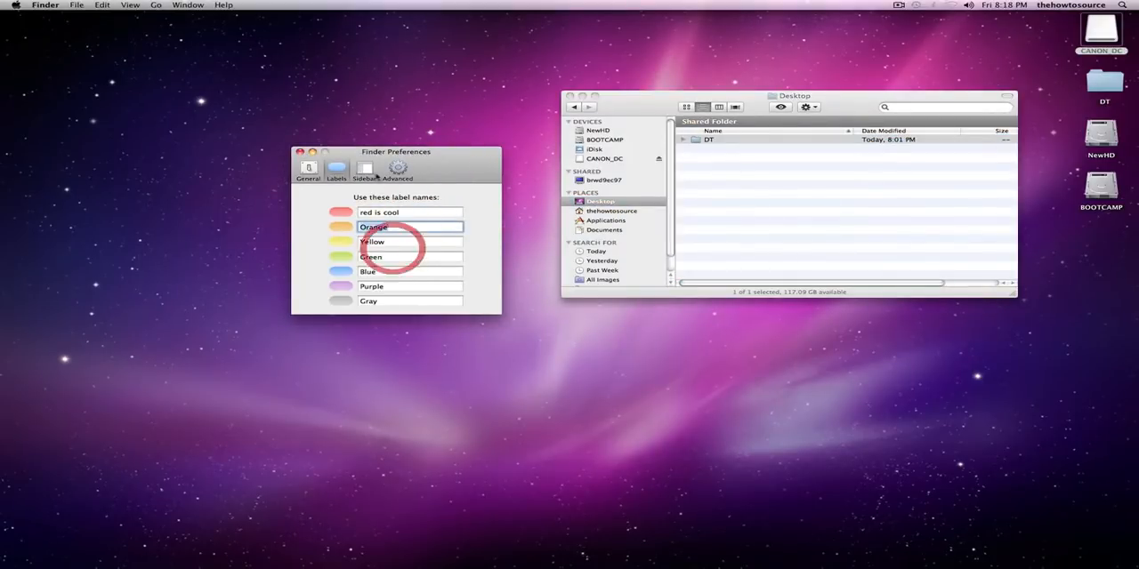
{"action": "left_click", "coordinate": [300, 152]}
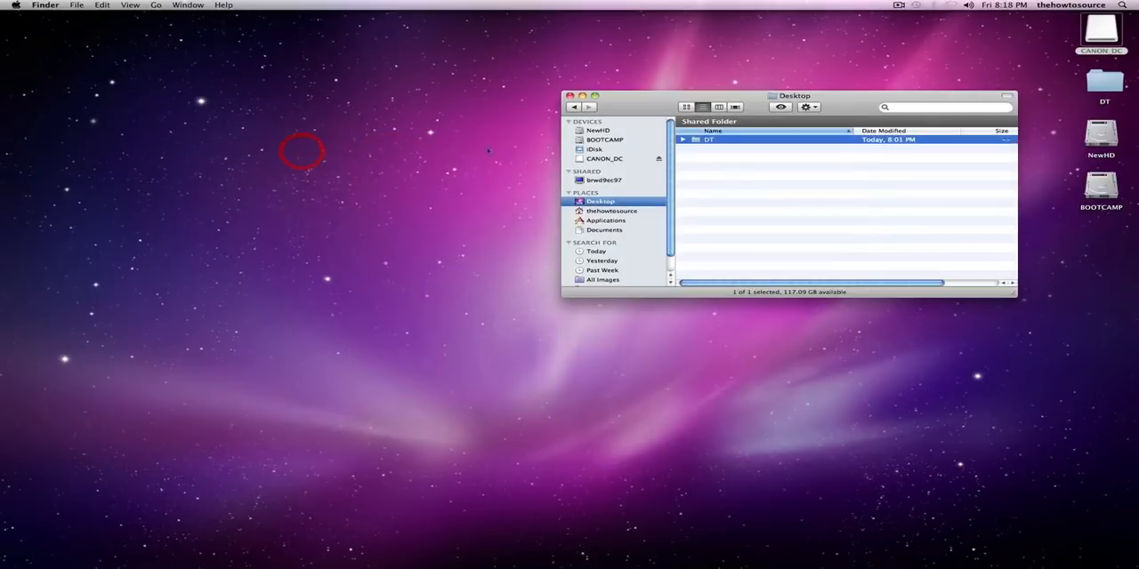
{"action": "right_click", "coordinate": [709, 139]}
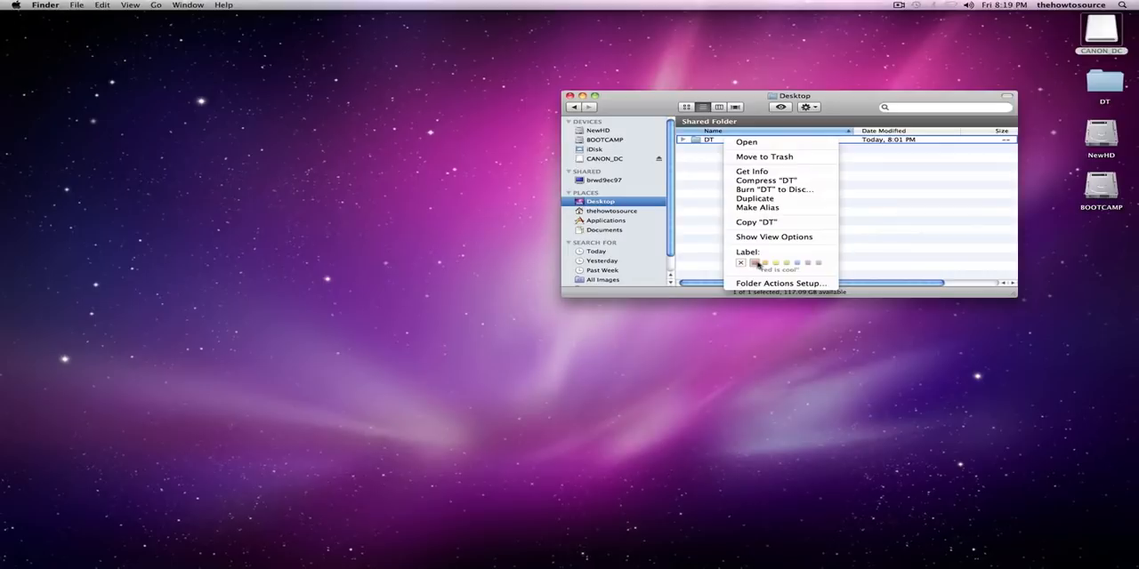
{"action": "left_click", "coordinate": [762, 263]}
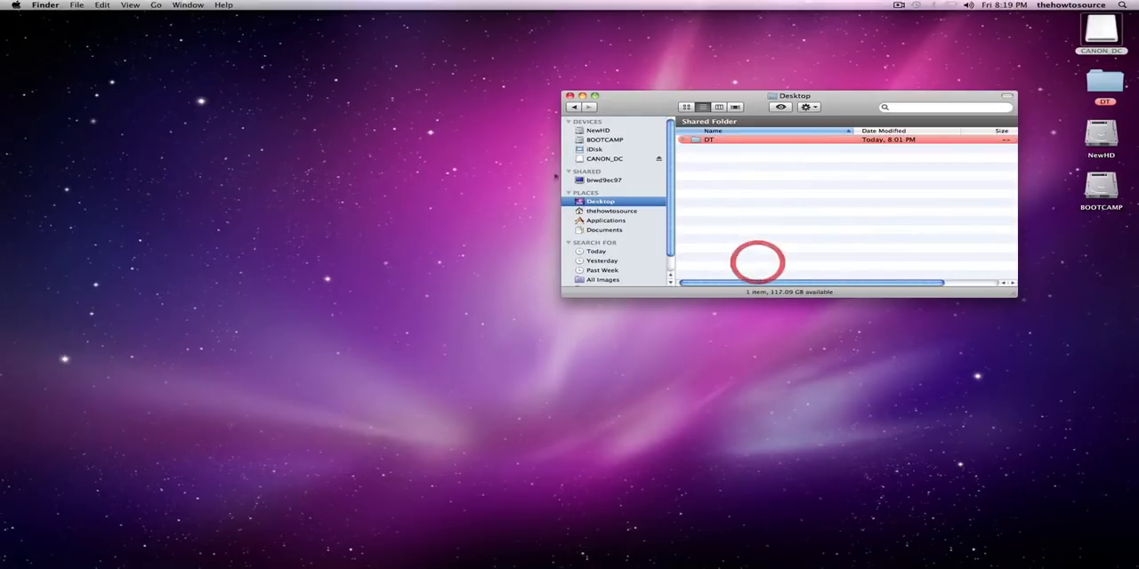
Reopen Finder Preferences from the Finder menu.
{"action": "left_click", "coordinate": [76, 5]}
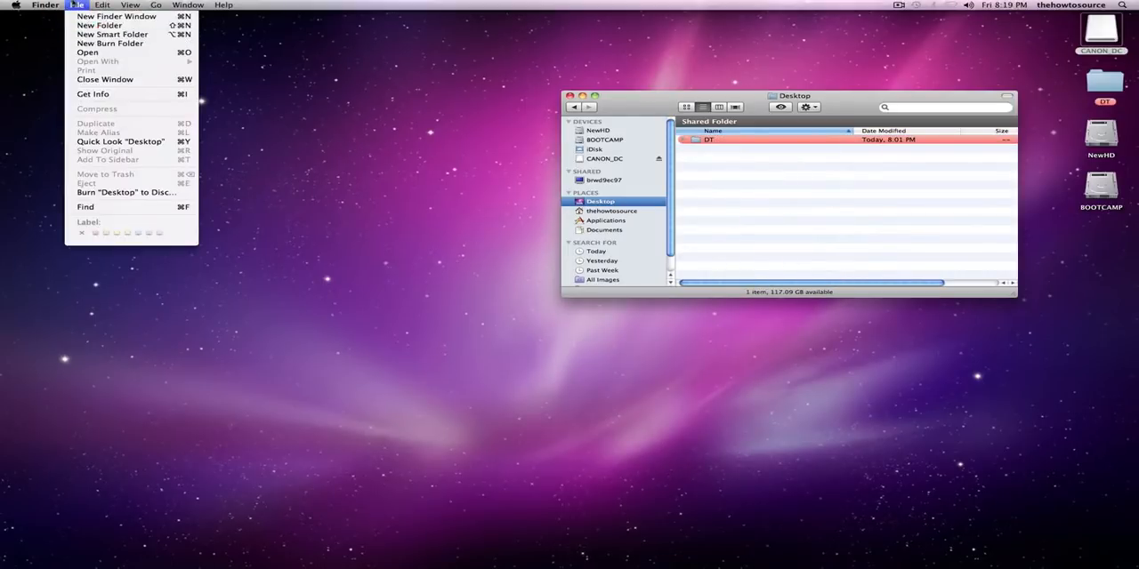
{"action": "left_click", "coordinate": [44, 6]}
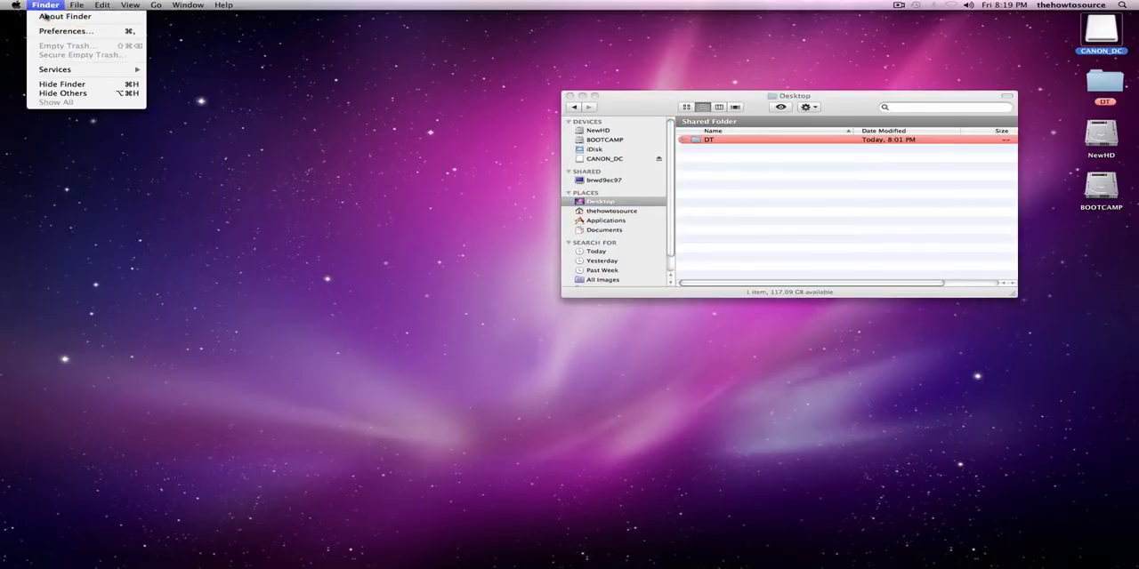
{"action": "left_click", "coordinate": [64, 30]}
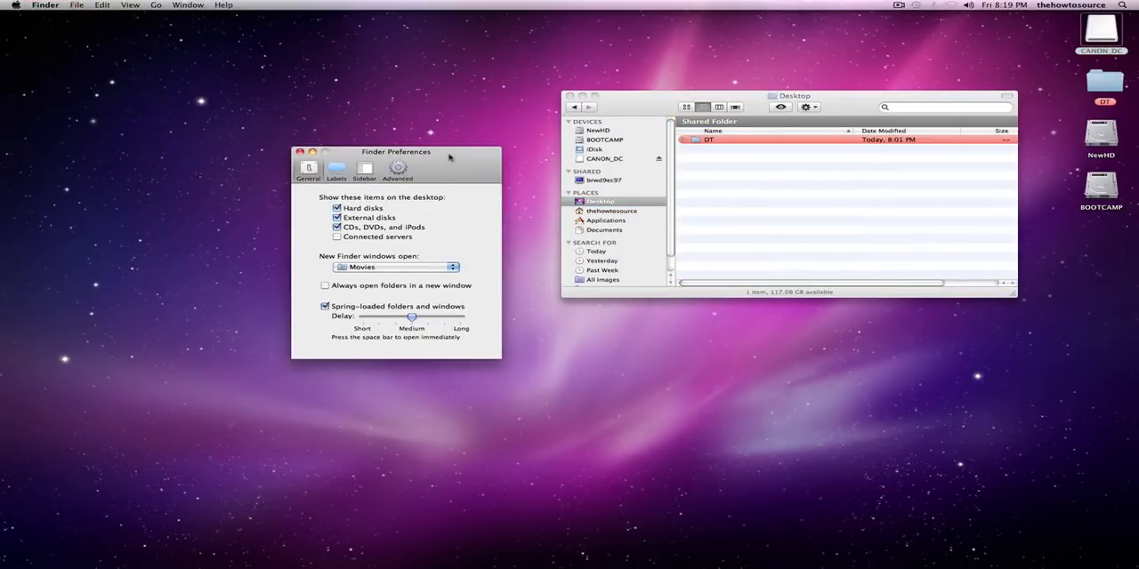
In Sidebar preferences, hide Back to My Mac and the Today search.
{"action": "left_click", "coordinate": [363, 171]}
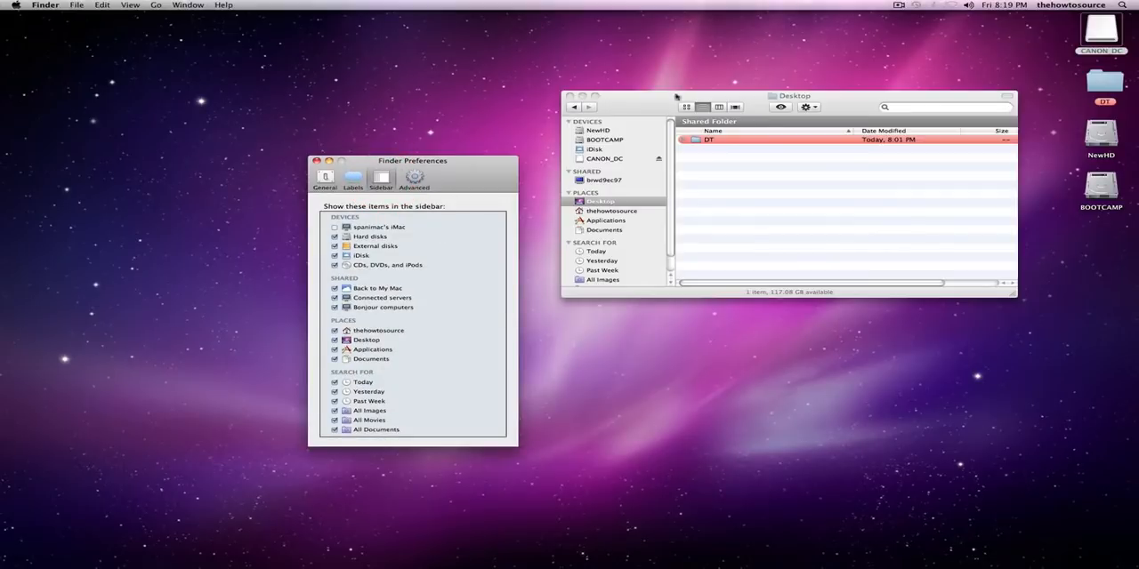
{"action": "left_click_drag", "start_coordinate": [792, 96], "coordinate": [773, 155]}
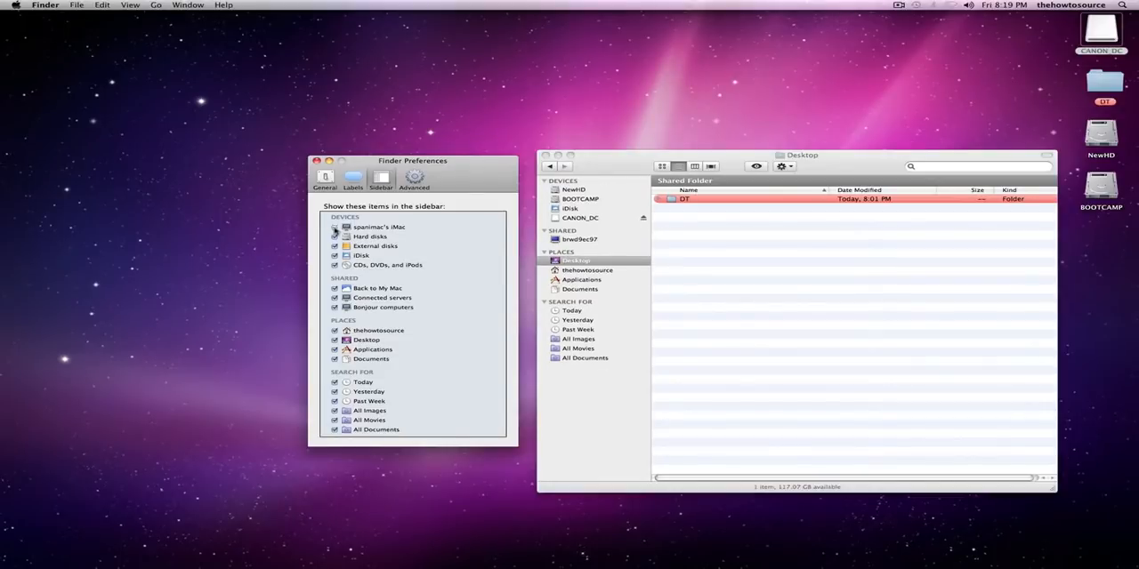
{"action": "left_click", "coordinate": [335, 228]}
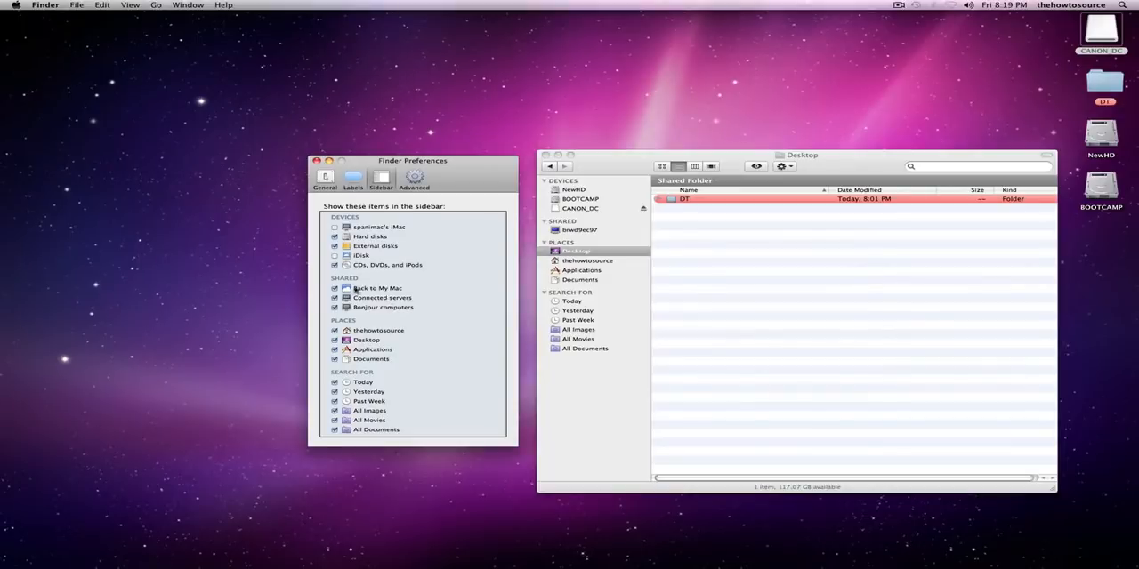
{"action": "left_click", "coordinate": [334, 288]}
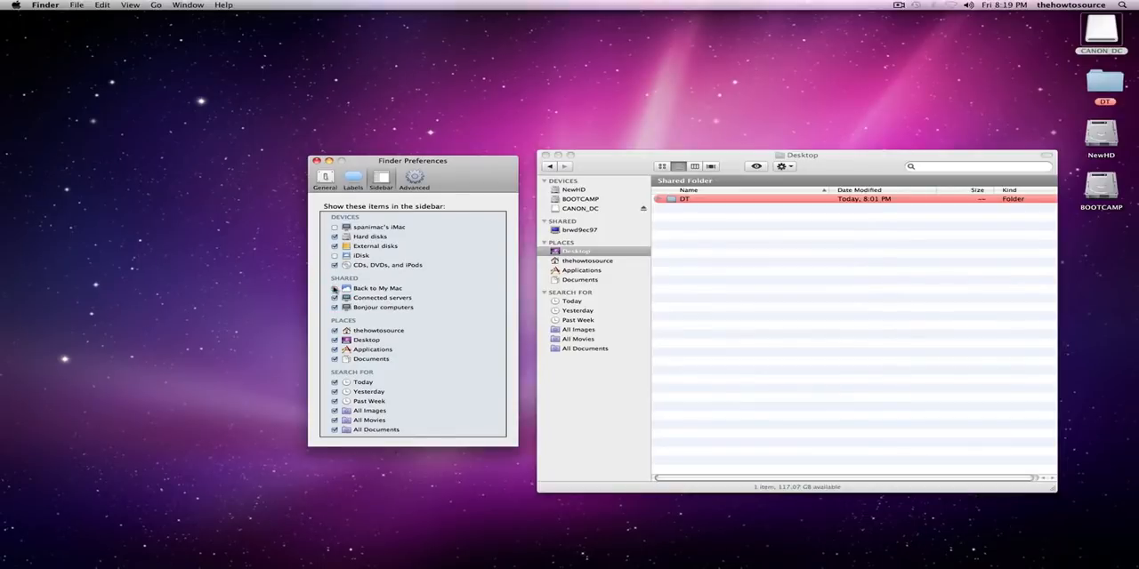
{"action": "left_click", "coordinate": [334, 289]}
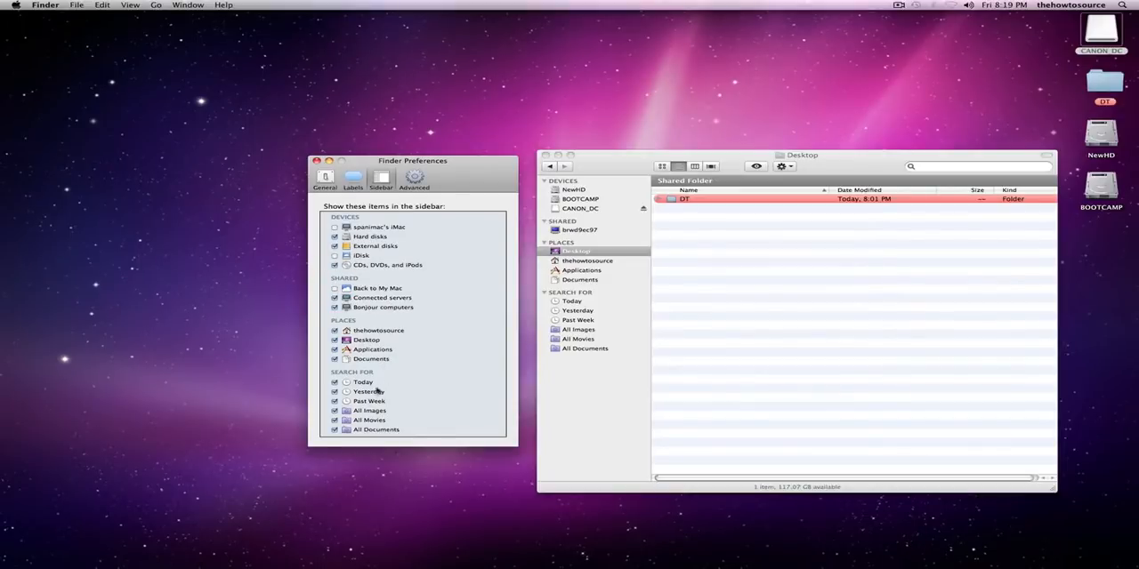
Hide the Yesterday, All Images and All Documents searches from the sidebar.
{"action": "left_click", "coordinate": [335, 391]}
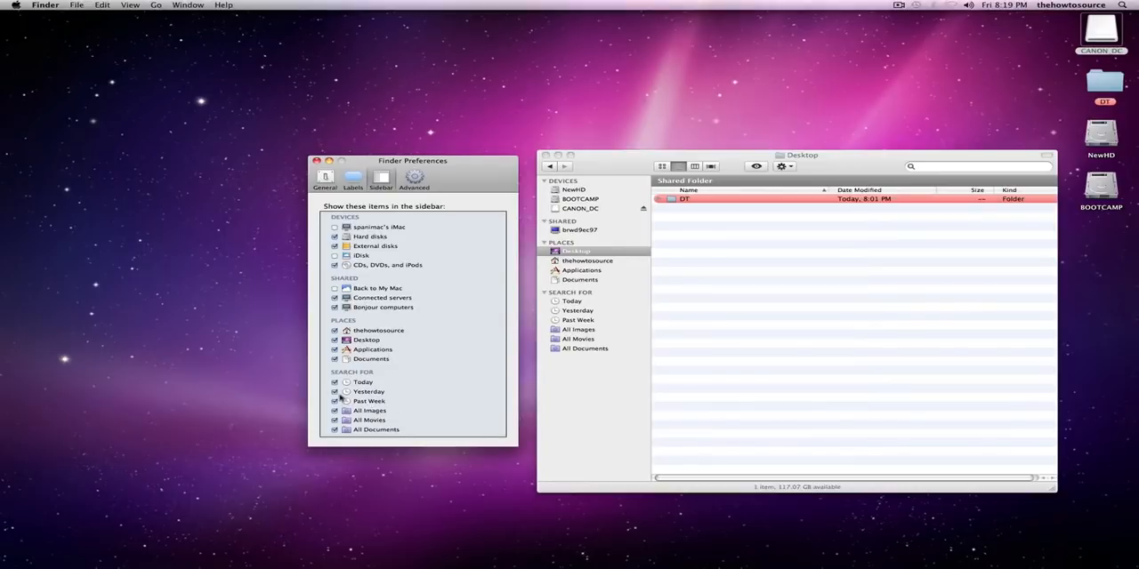
{"action": "left_click", "coordinate": [335, 381]}
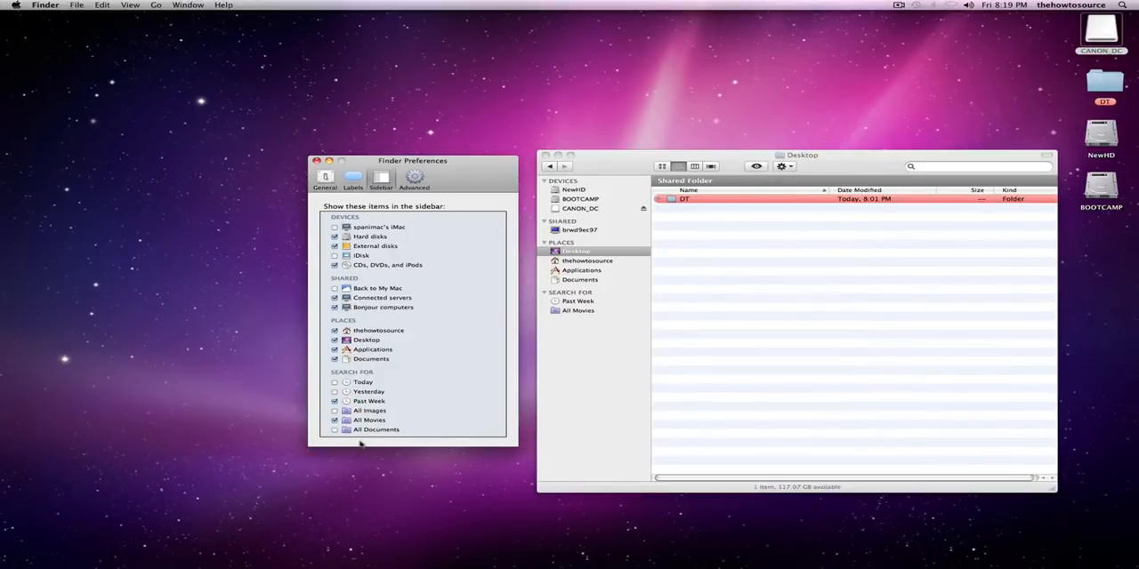
{"action": "left_click", "coordinate": [800, 155]}
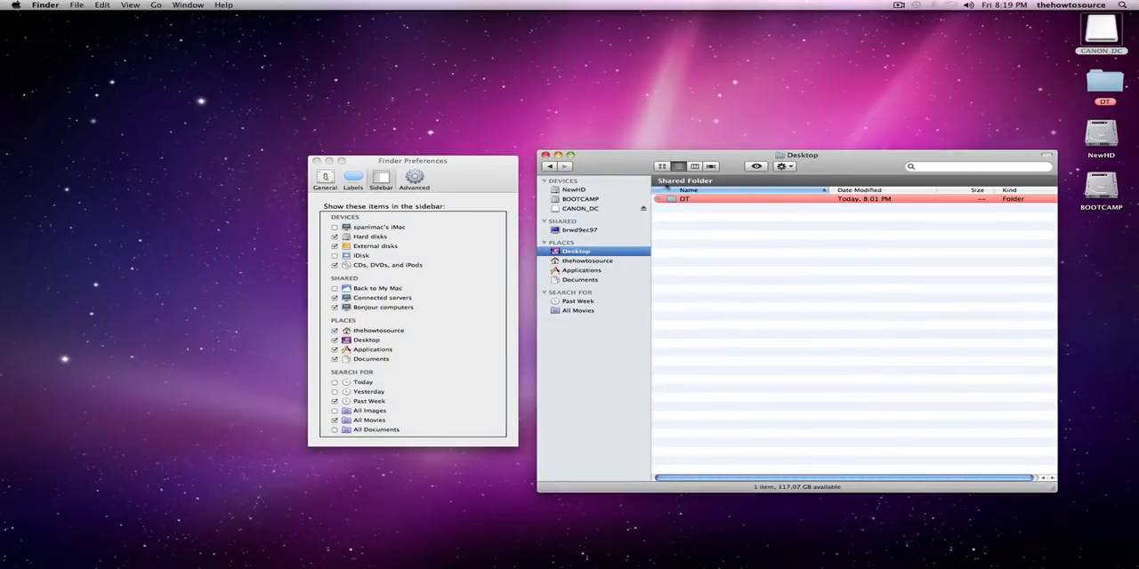
{"action": "left_click", "coordinate": [413, 177]}
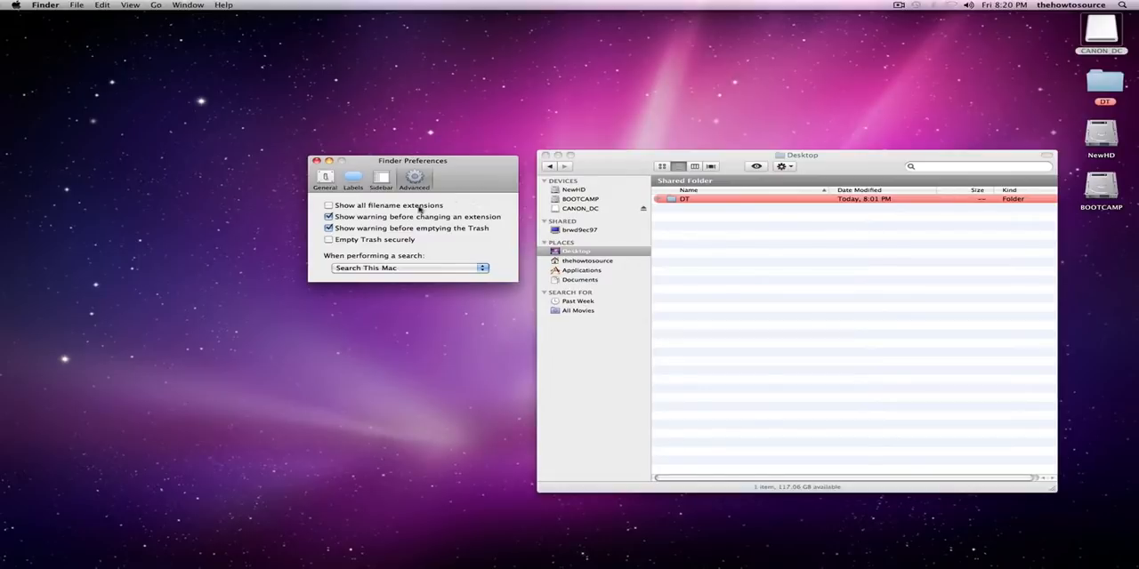
{"action": "mouse_move", "coordinate": [418, 207]}
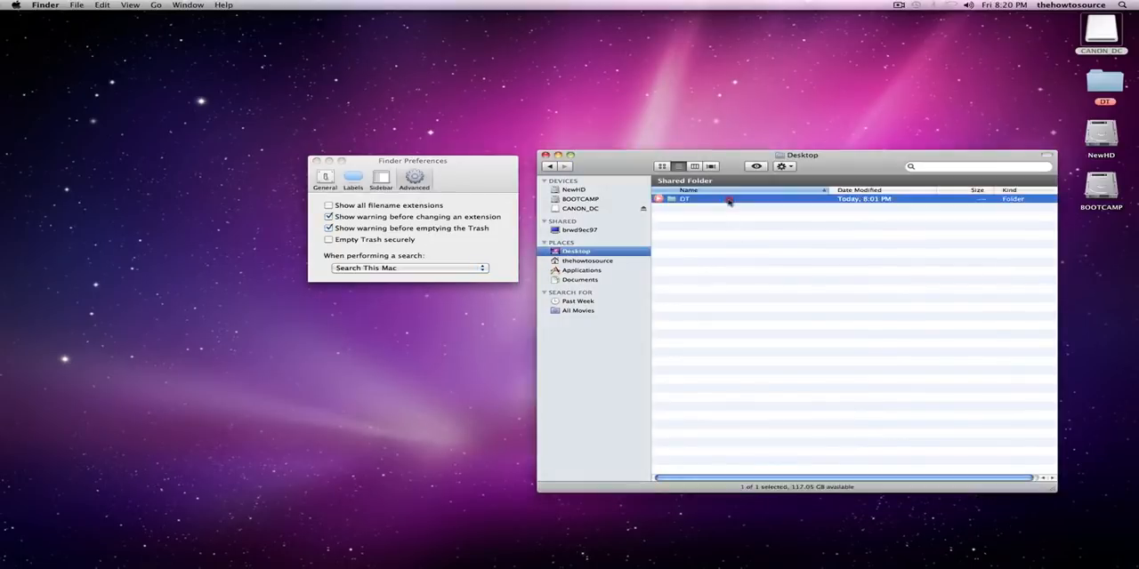
{"action": "double_click", "coordinate": [683, 199]}
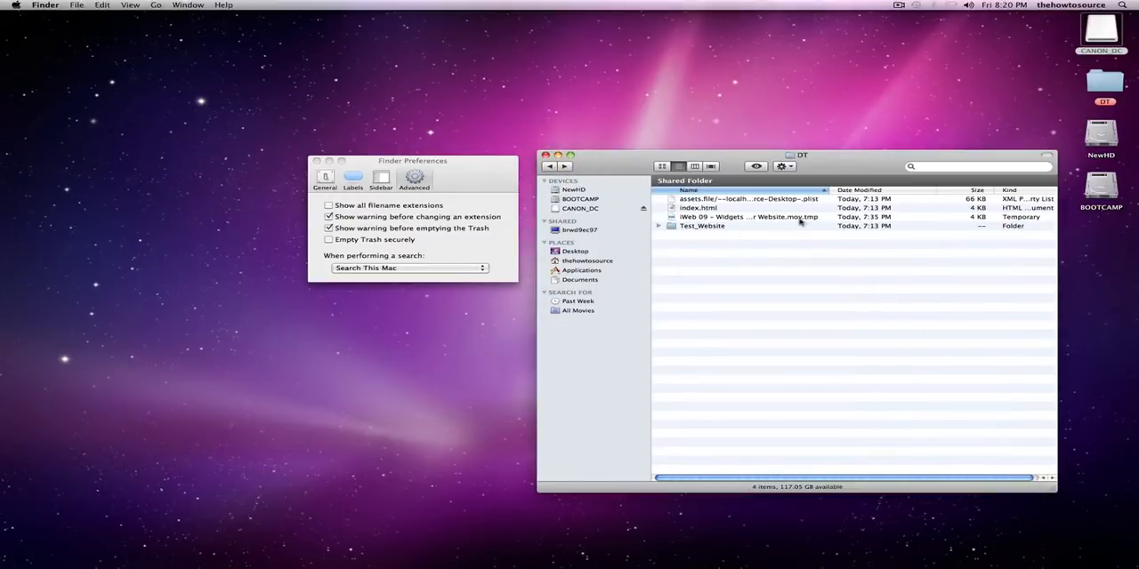
{"action": "left_click", "coordinate": [751, 217]}
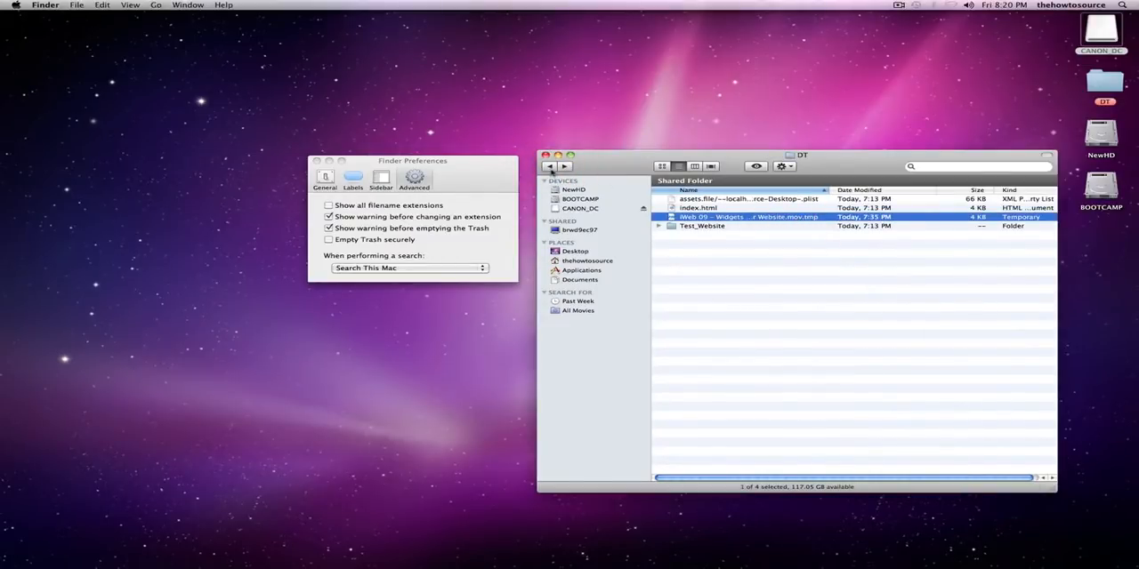
{"action": "left_click", "coordinate": [580, 280]}
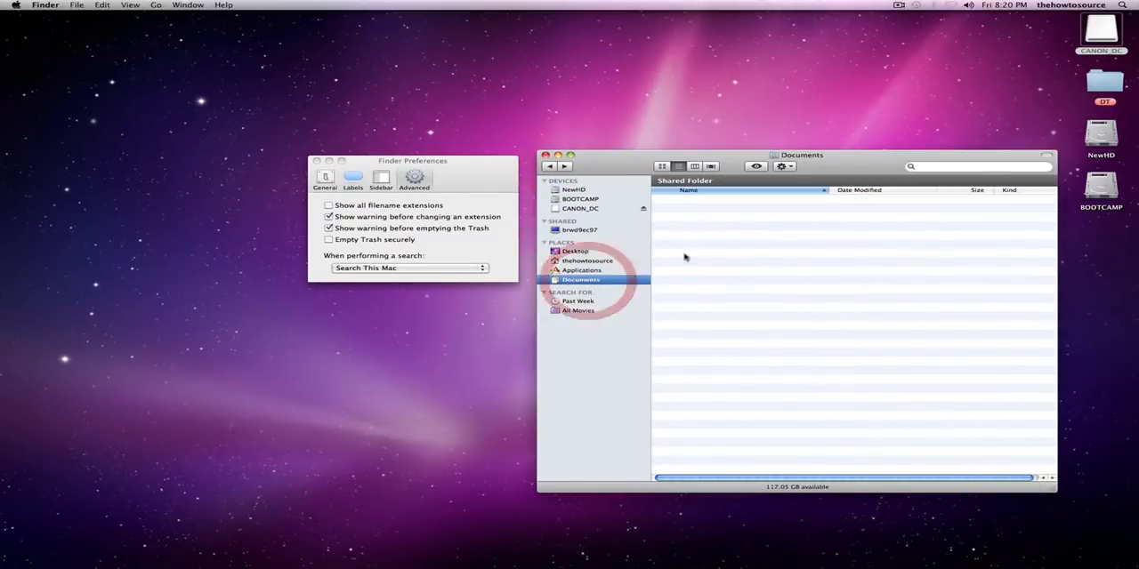
{"action": "left_click", "coordinate": [580, 279]}
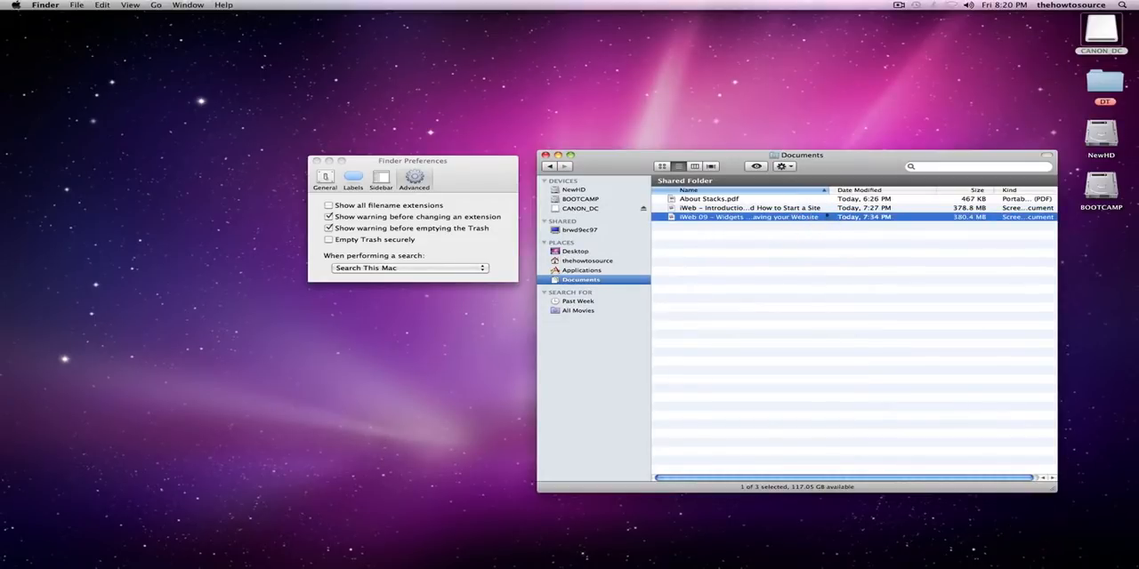
{"action": "left_click", "coordinate": [327, 207]}
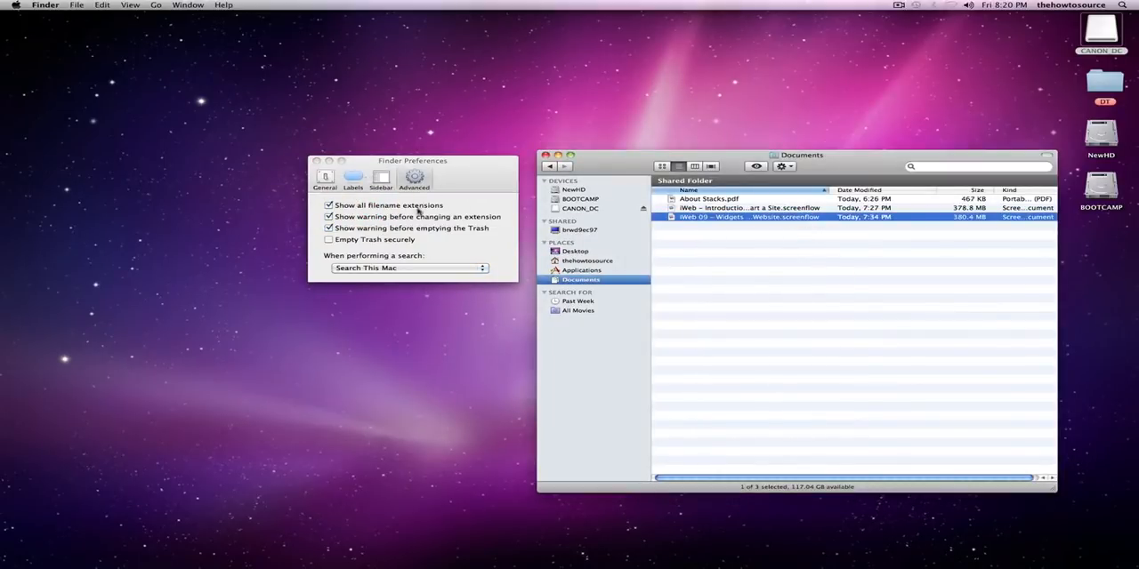
{"action": "left_click", "coordinate": [327, 205]}
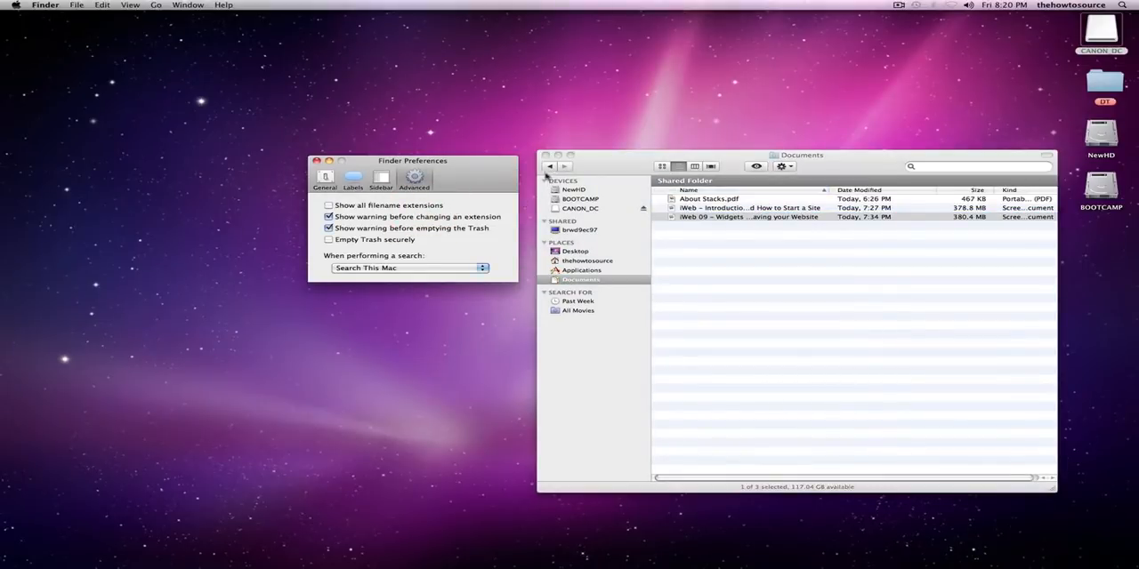
{"action": "mouse_move", "coordinate": [550, 168]}
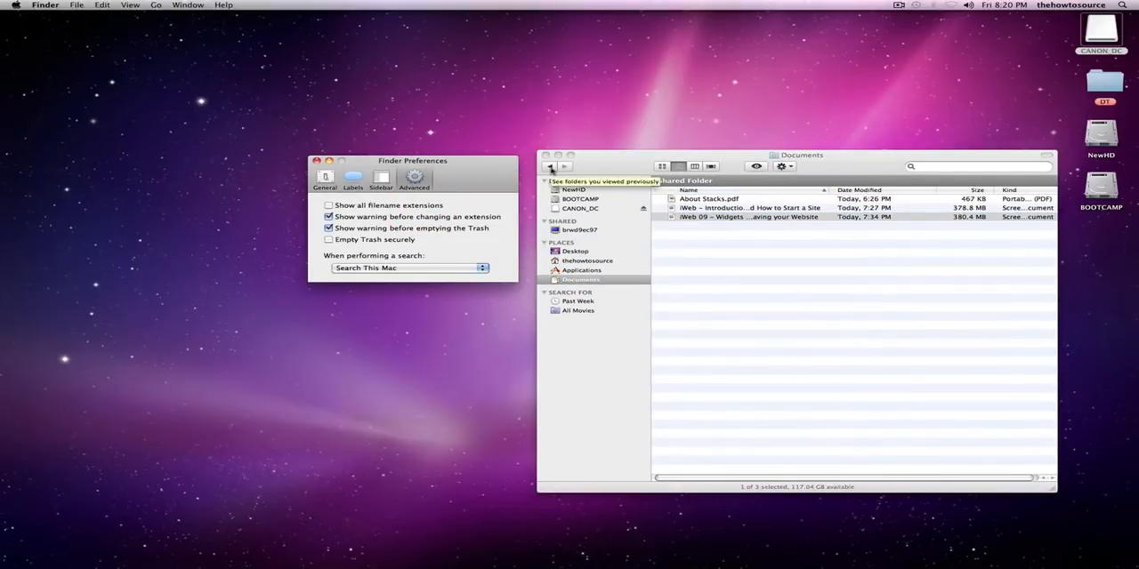
{"action": "left_click", "coordinate": [574, 251]}
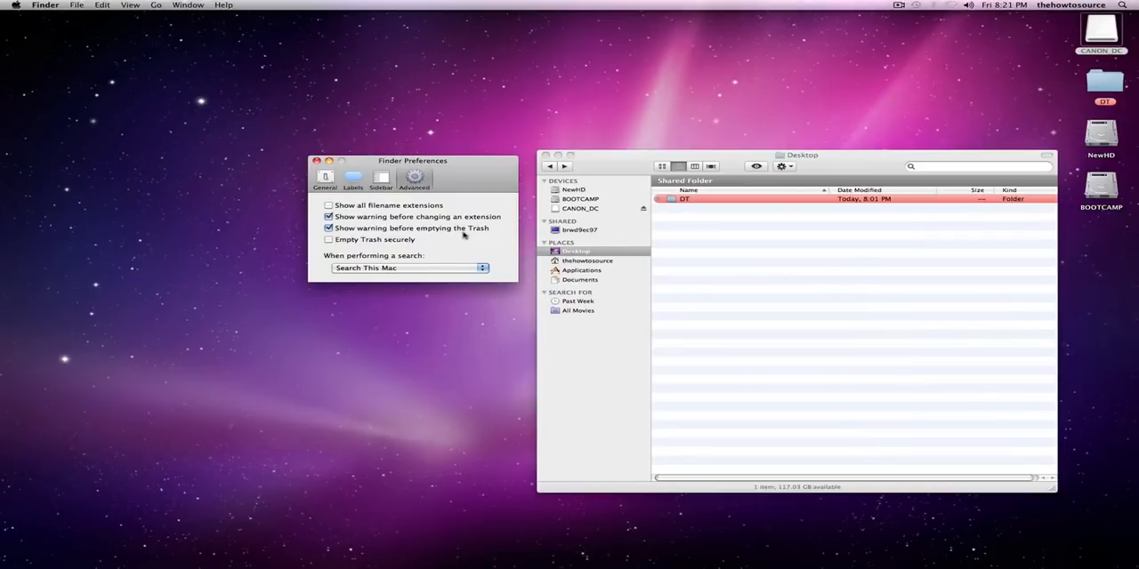
{"action": "mouse_move", "coordinate": [473, 241]}
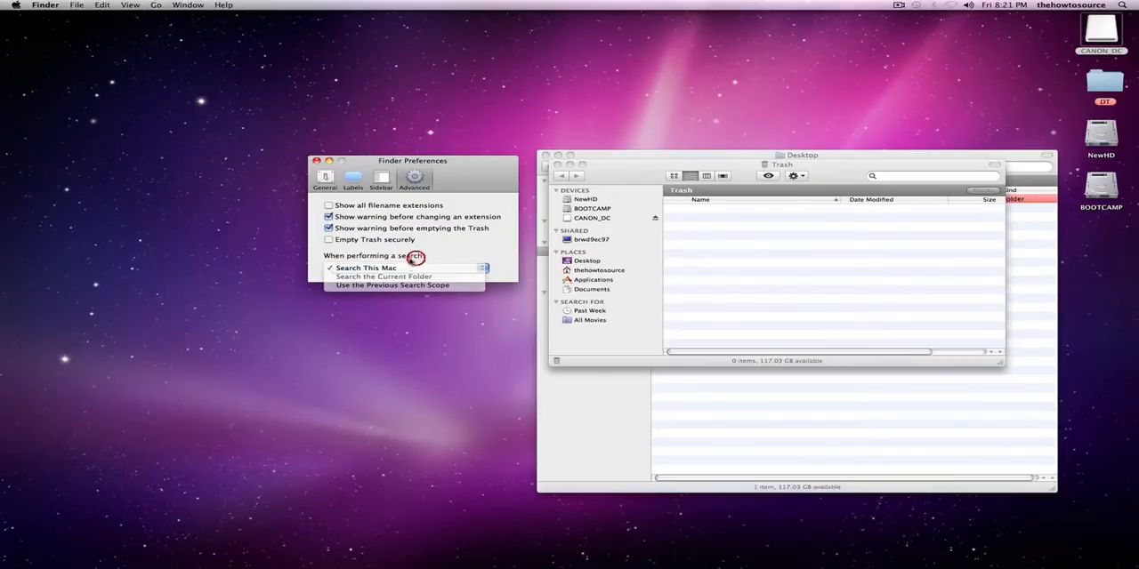
Set 'When performing a search' to Search the Current Folder and test it in the search field.
{"action": "left_click", "coordinate": [365, 267]}
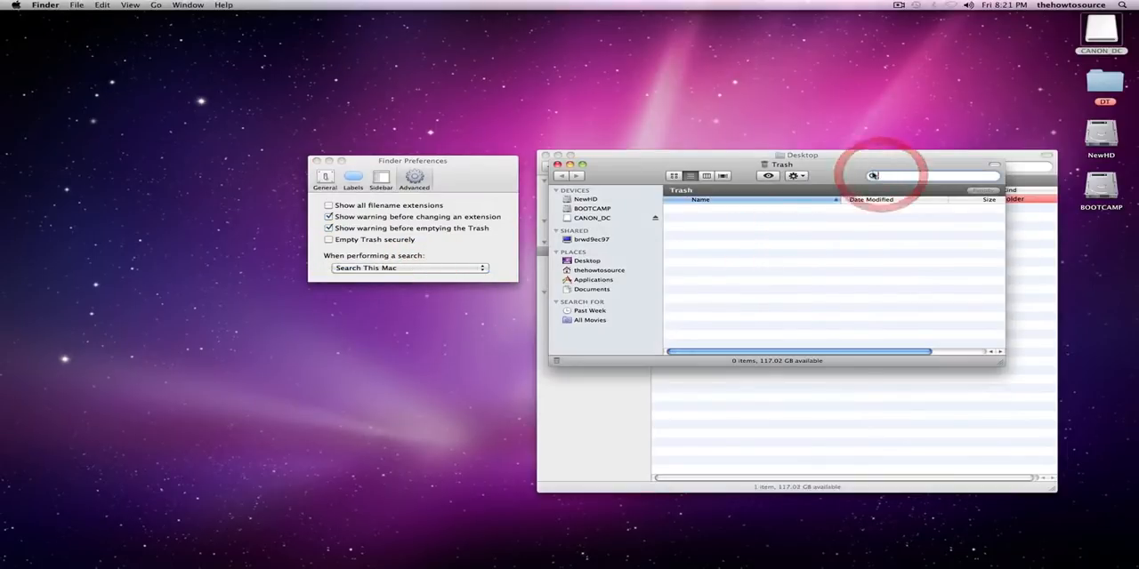
{"action": "type", "text": "rd"}
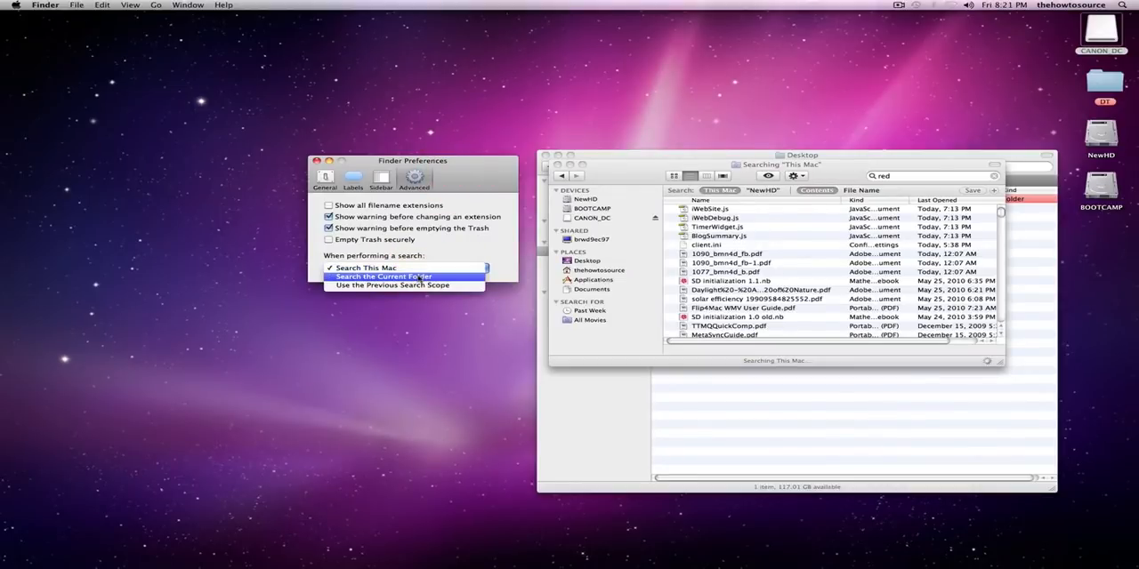
{"action": "mouse_move", "coordinate": [392, 284]}
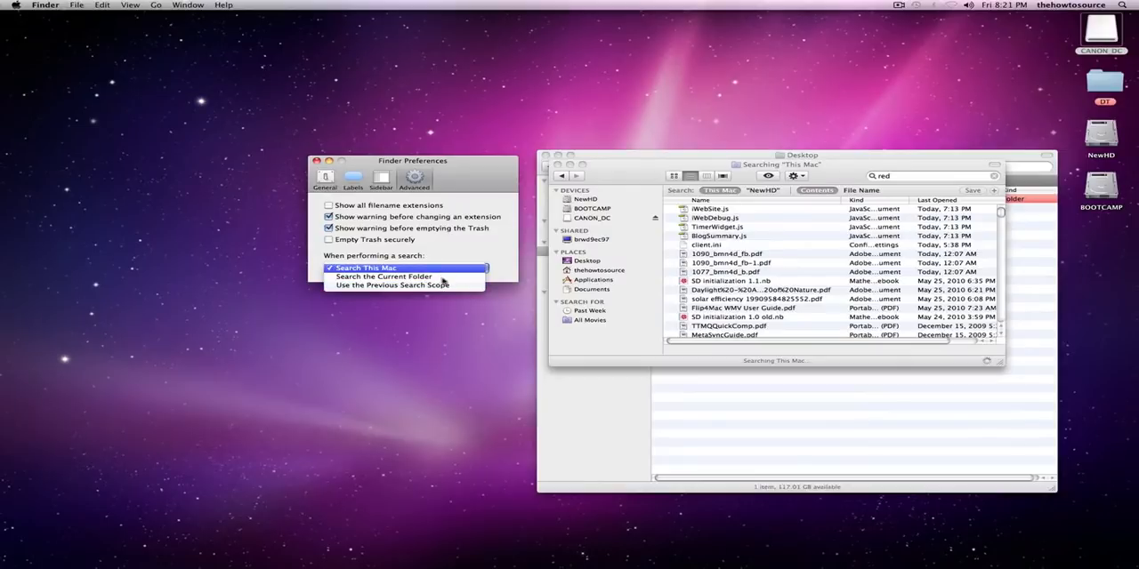
{"action": "left_click", "coordinate": [385, 278]}
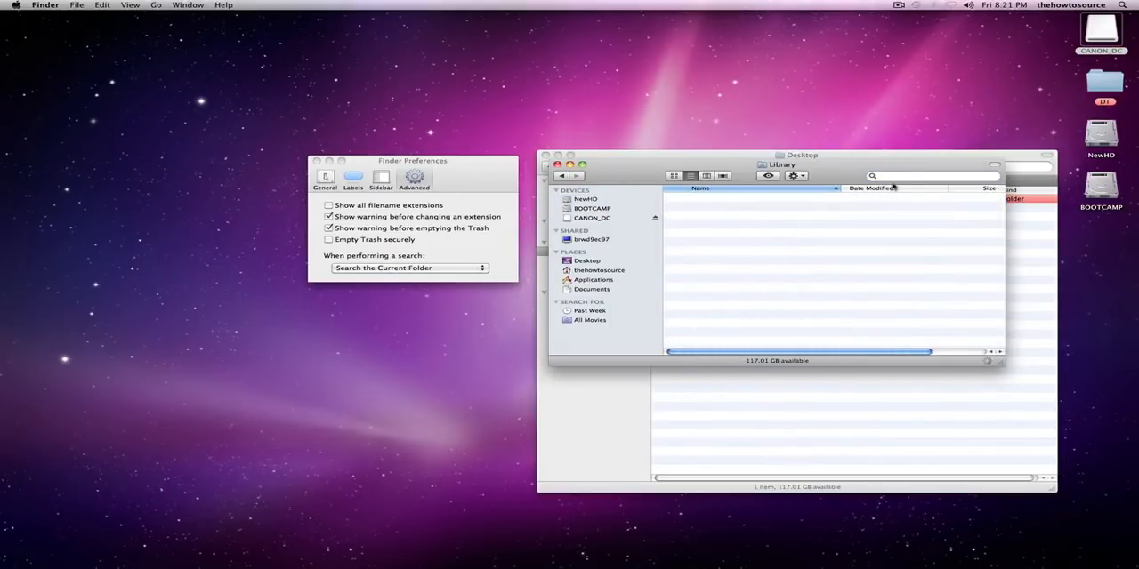
{"action": "type", "text": "sc"}
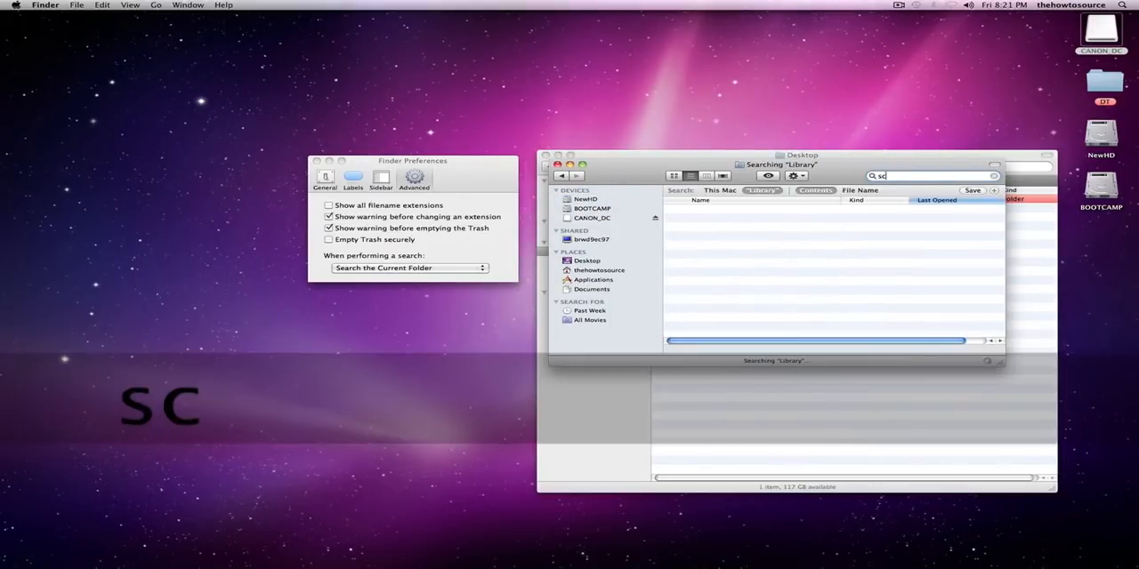
{"action": "type", "text": "reeens"}
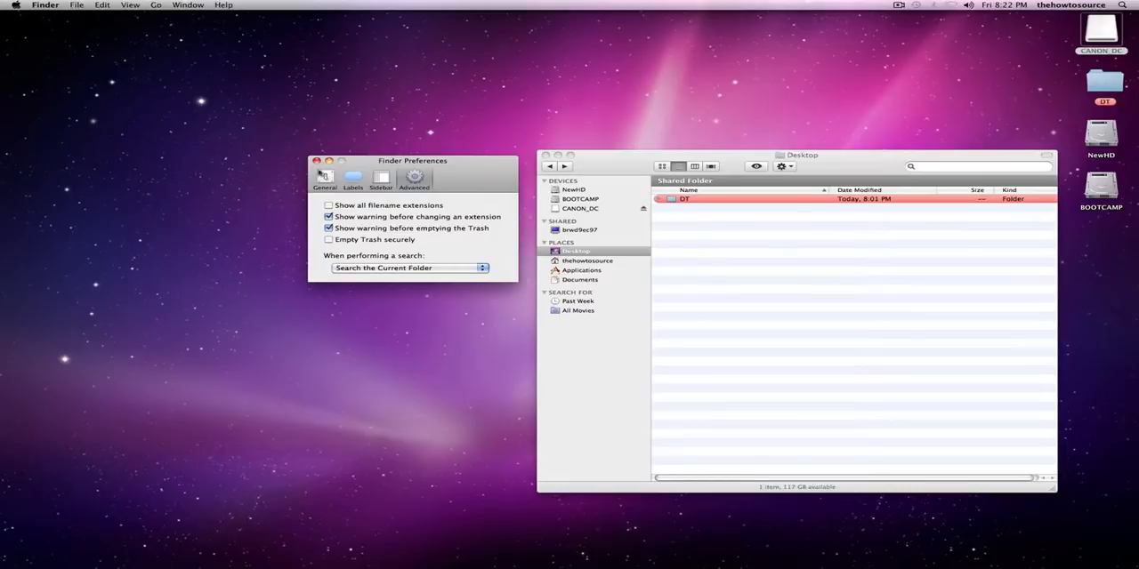
Close the Finder Preferences window, leaving the Desktop window showing.
{"action": "left_click", "coordinate": [44, 5]}
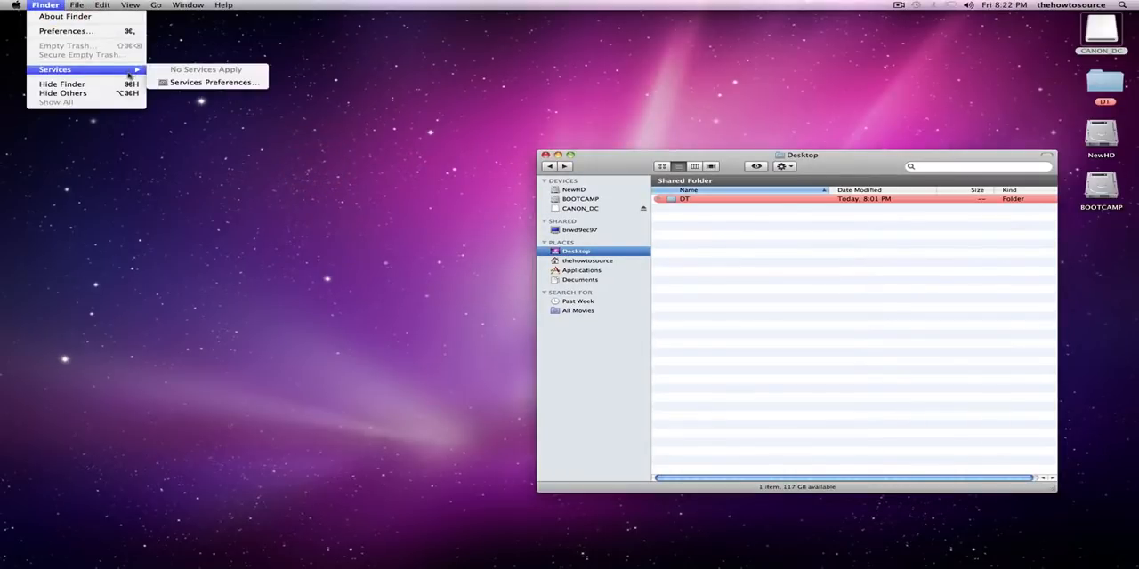
{"action": "mouse_move", "coordinate": [911, 410]}
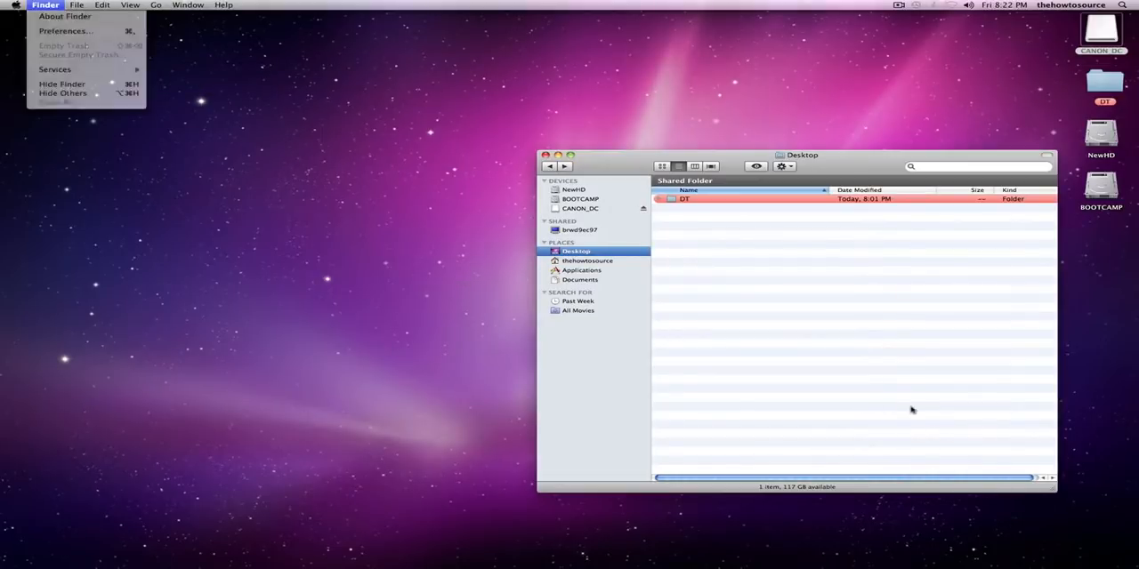